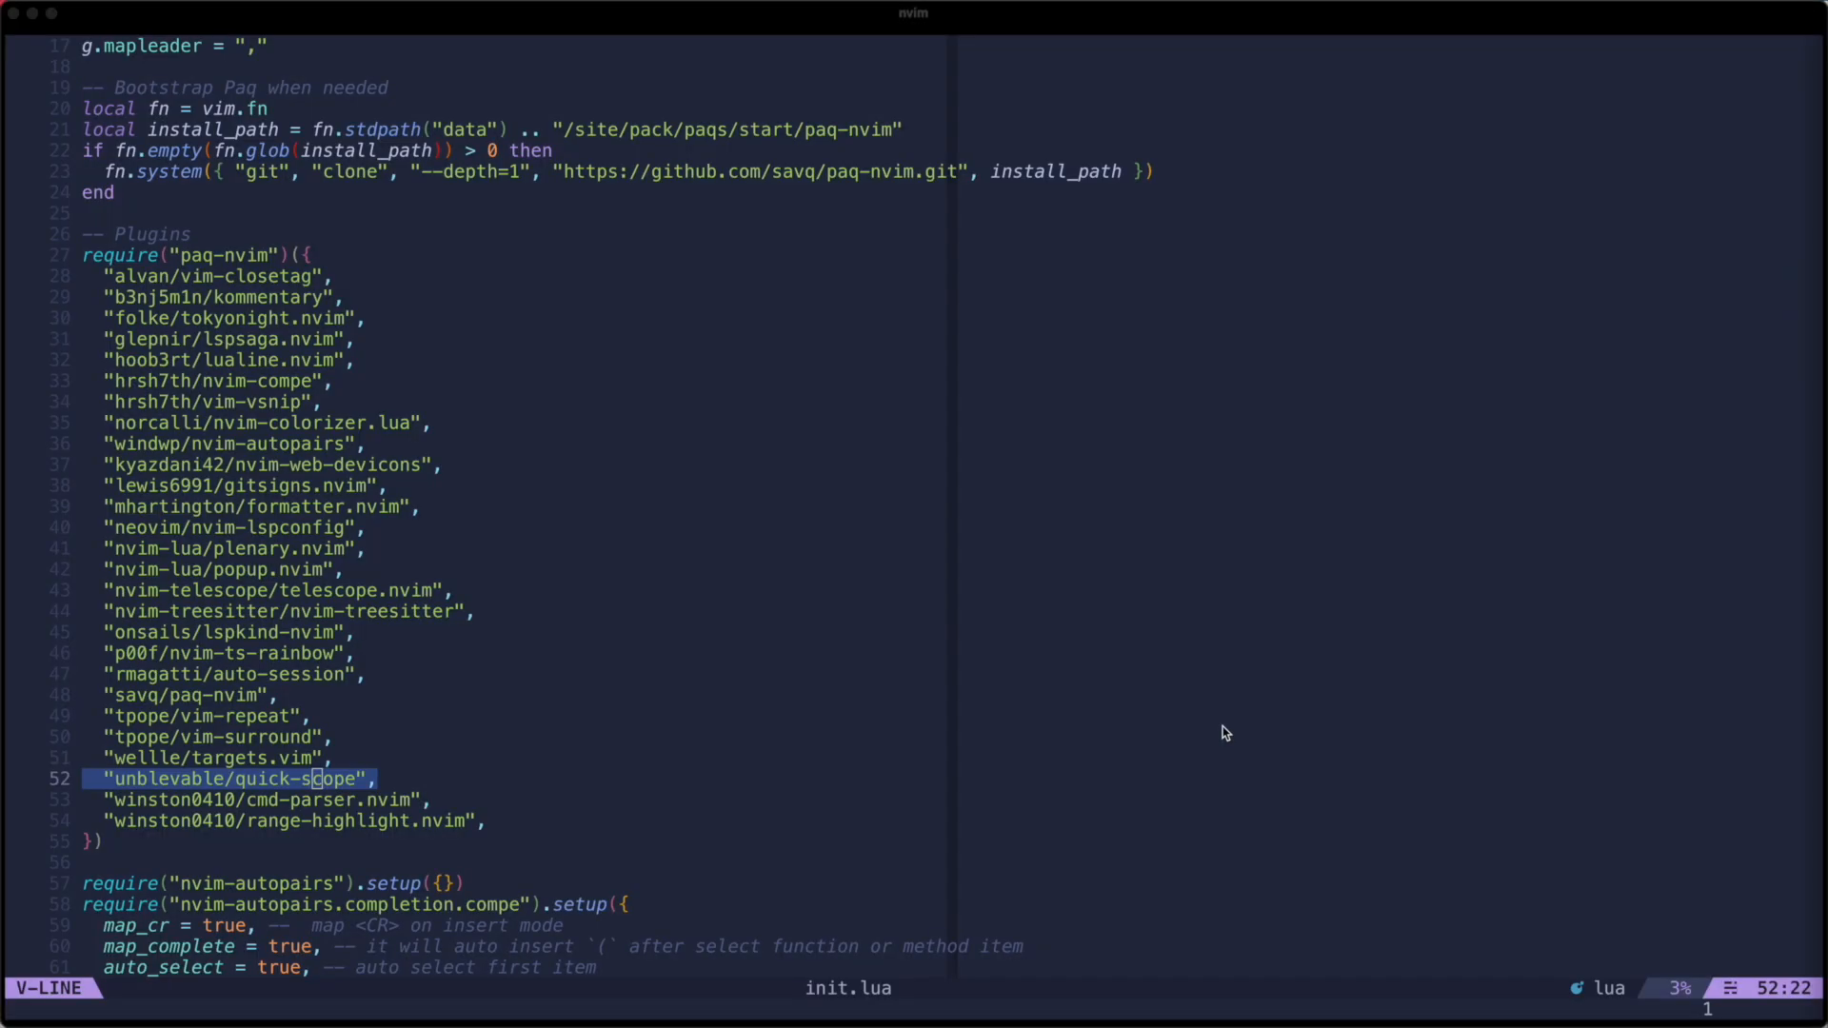
{"action": "mouse_move", "coordinate": [1011, 639]}
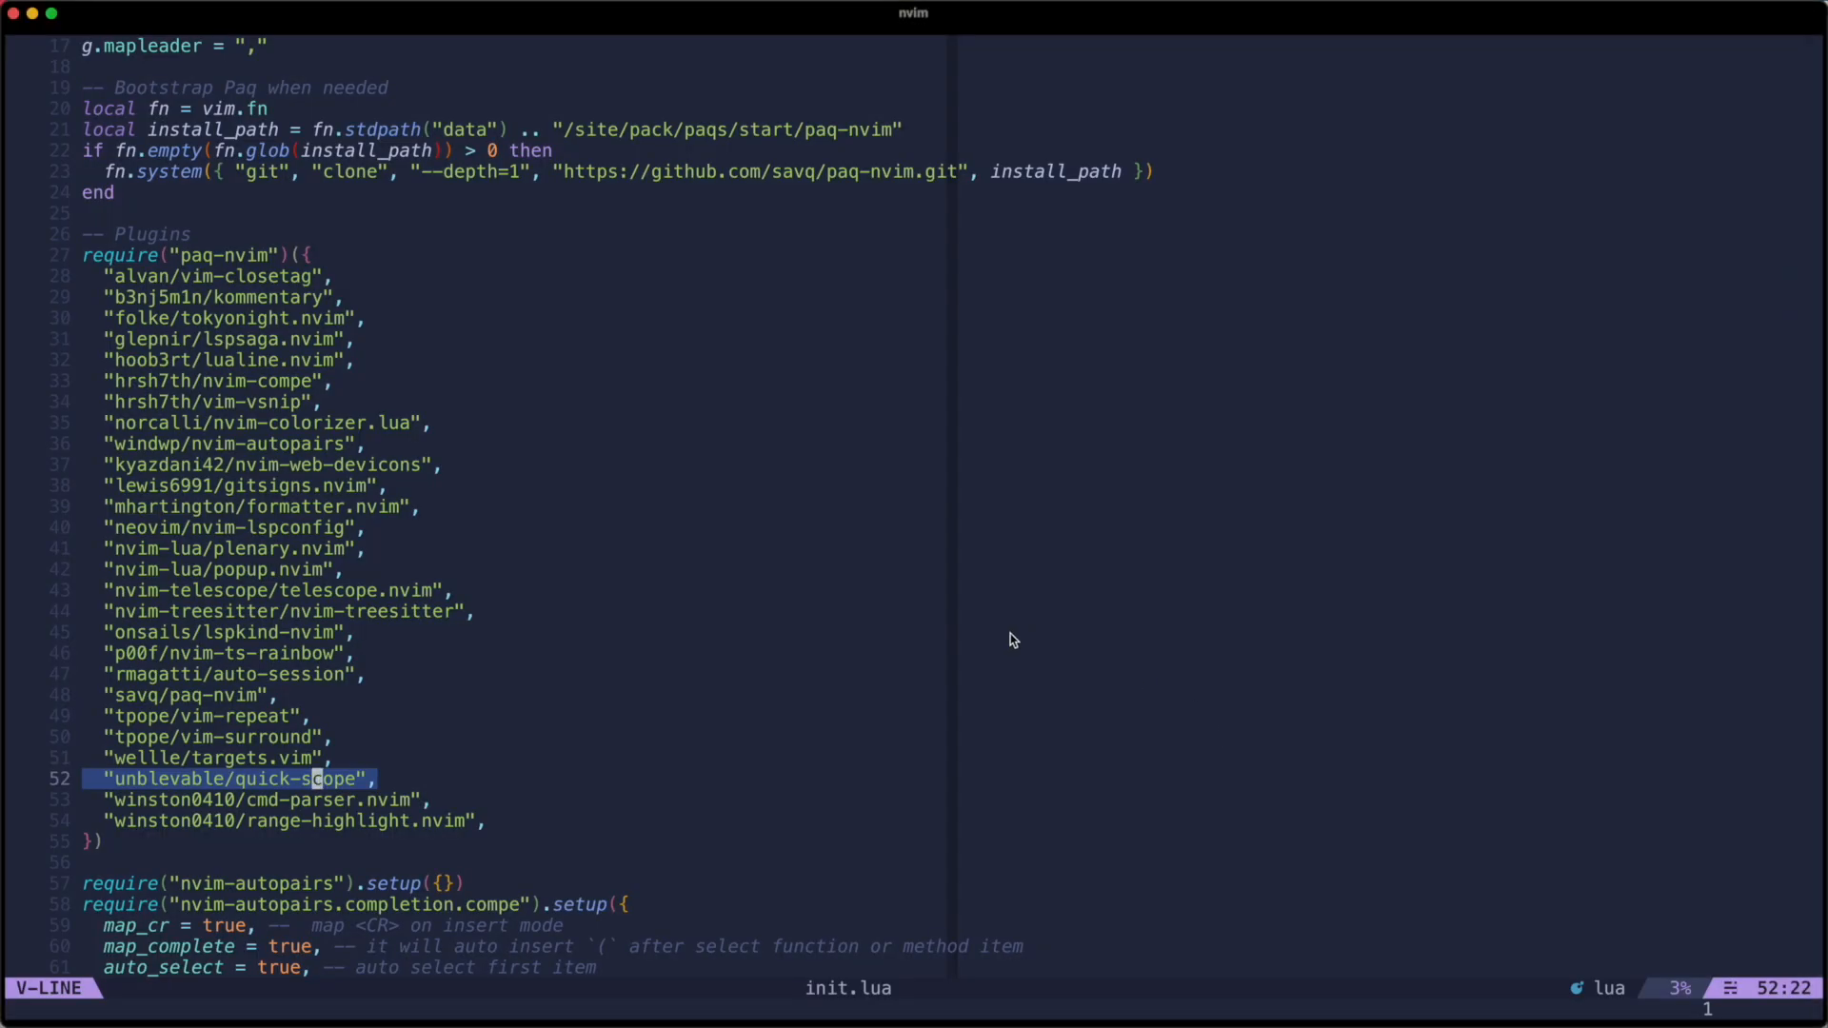
Leave visual line mode and jump from the Paq plugin list toward the LSP settings.
{"action": "key", "text": "Escape"}
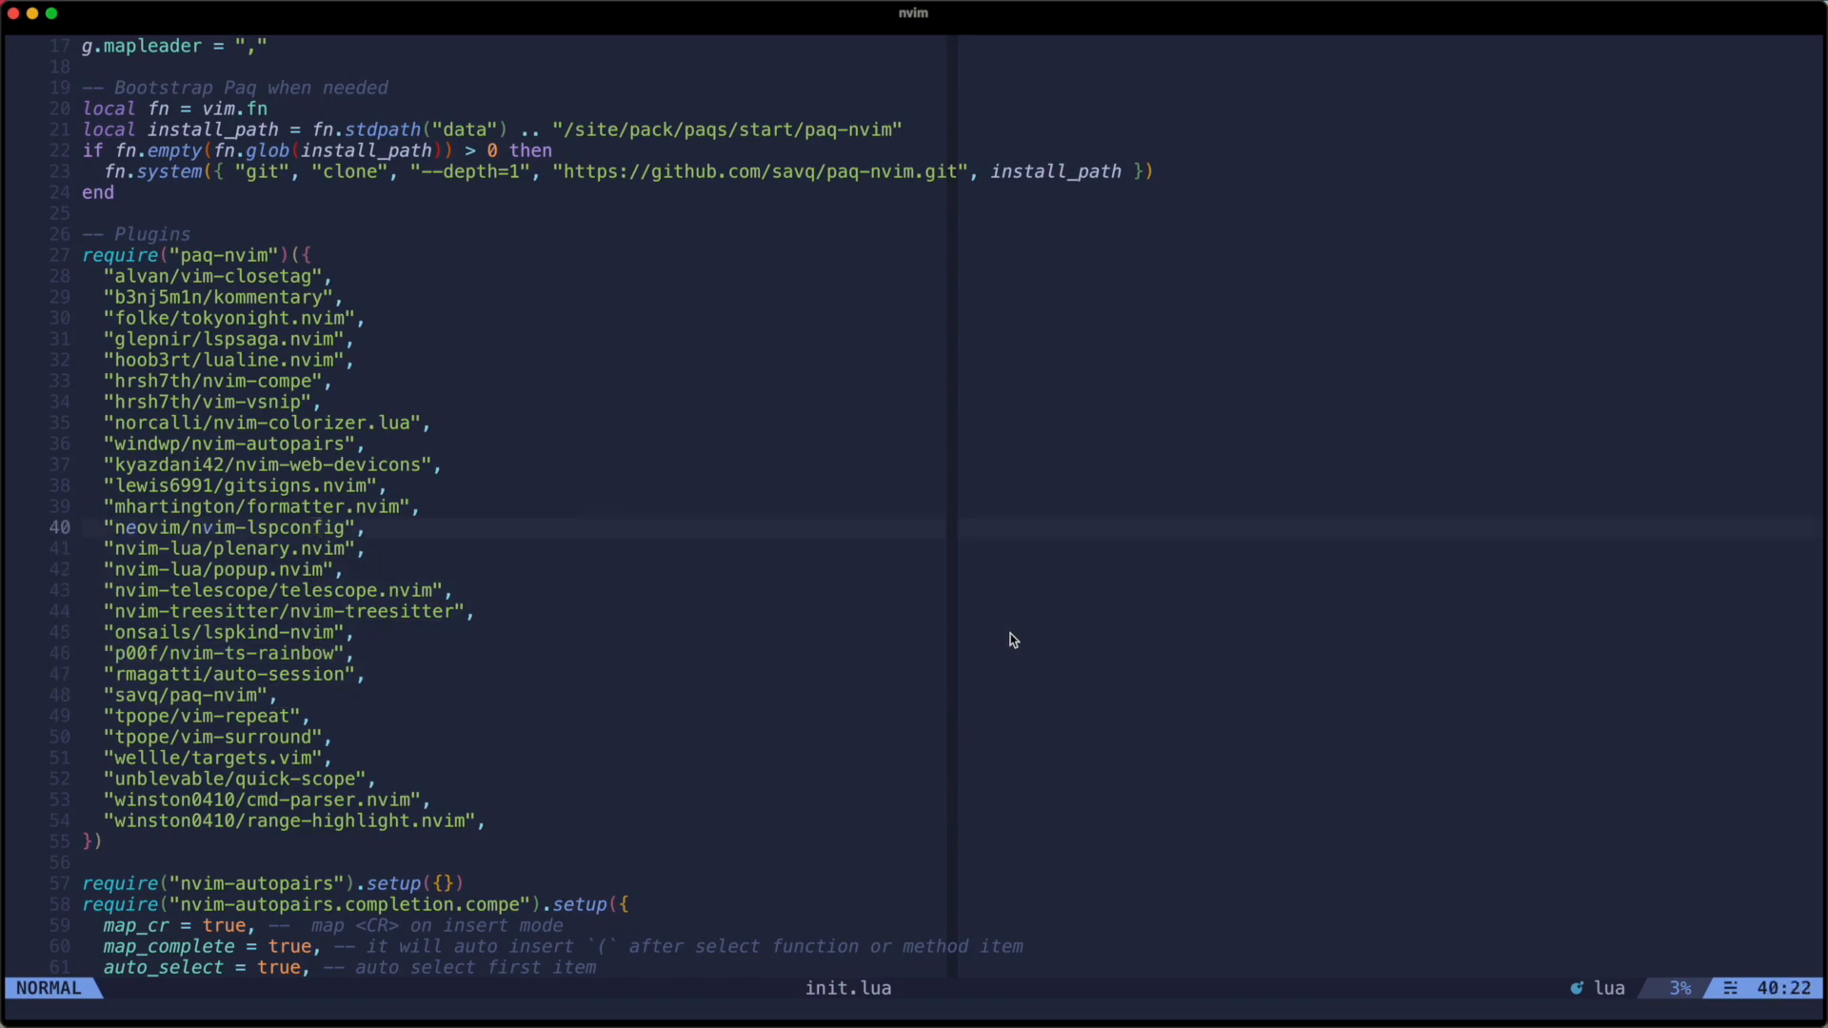
{"action": "scroll", "scroll_direction": "down", "scroll_amount": 3}
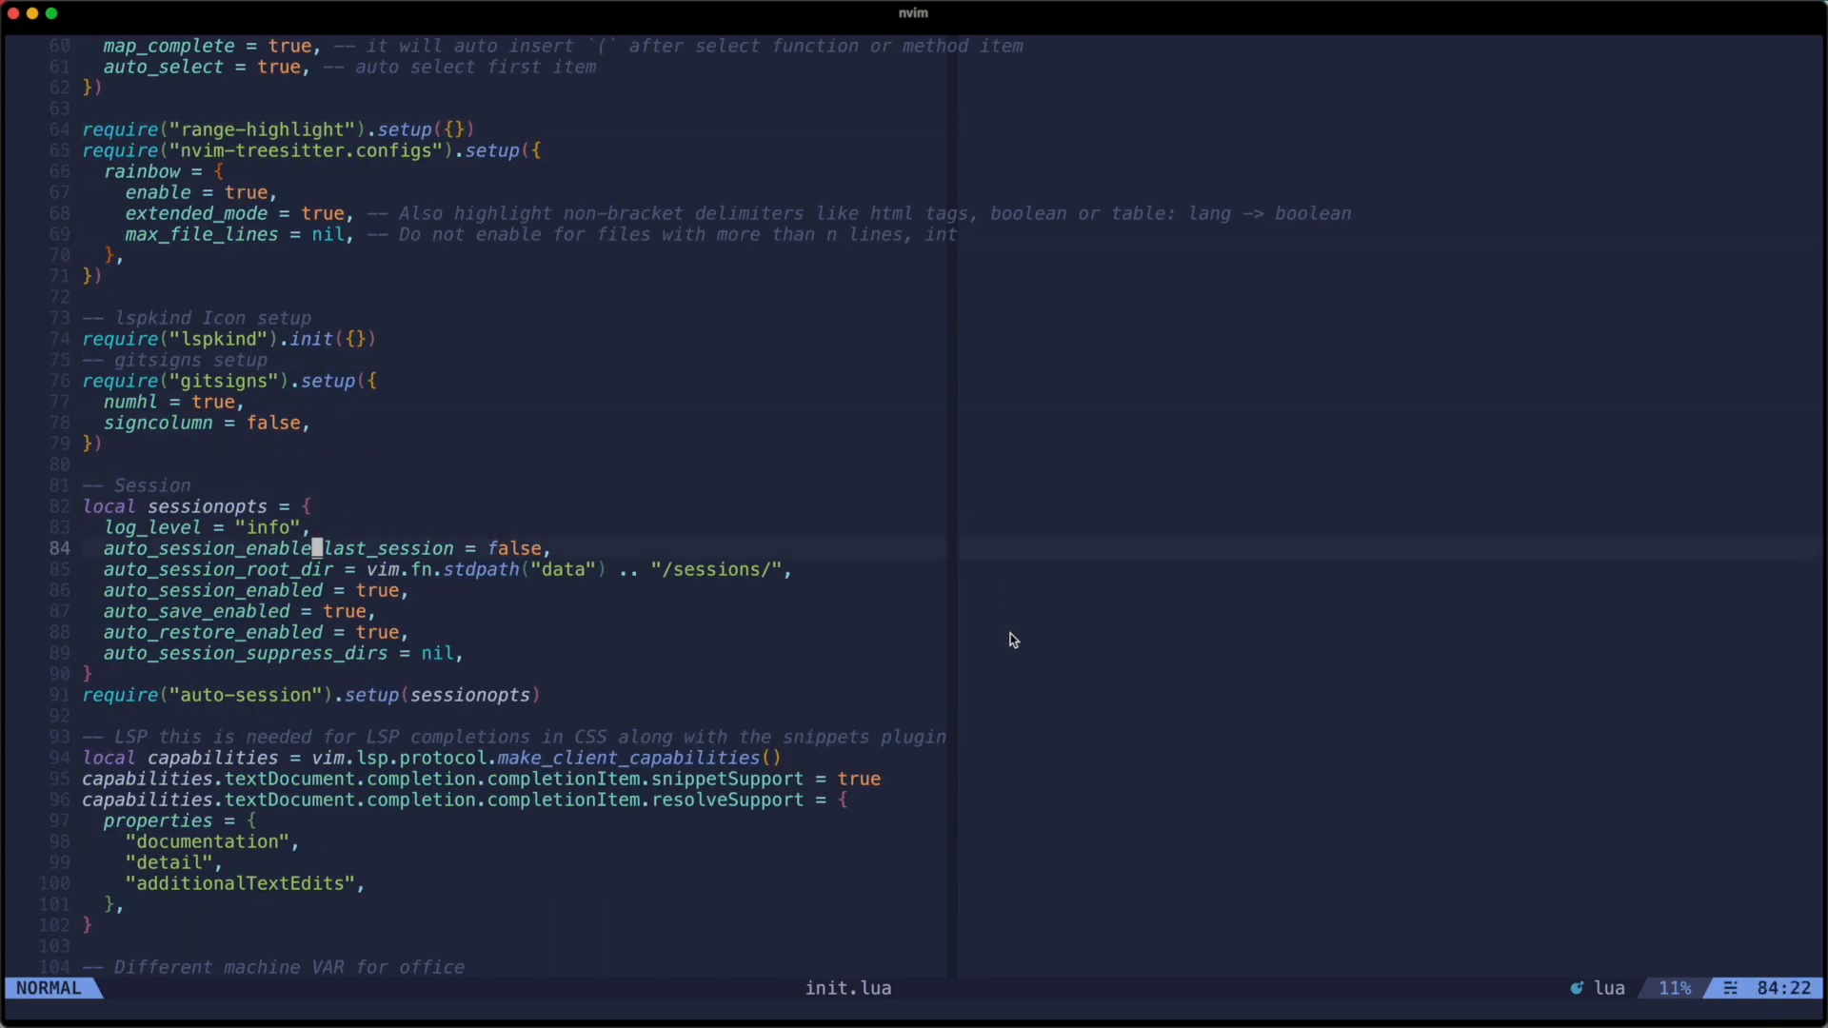
{"action": "key", "text": "f"}
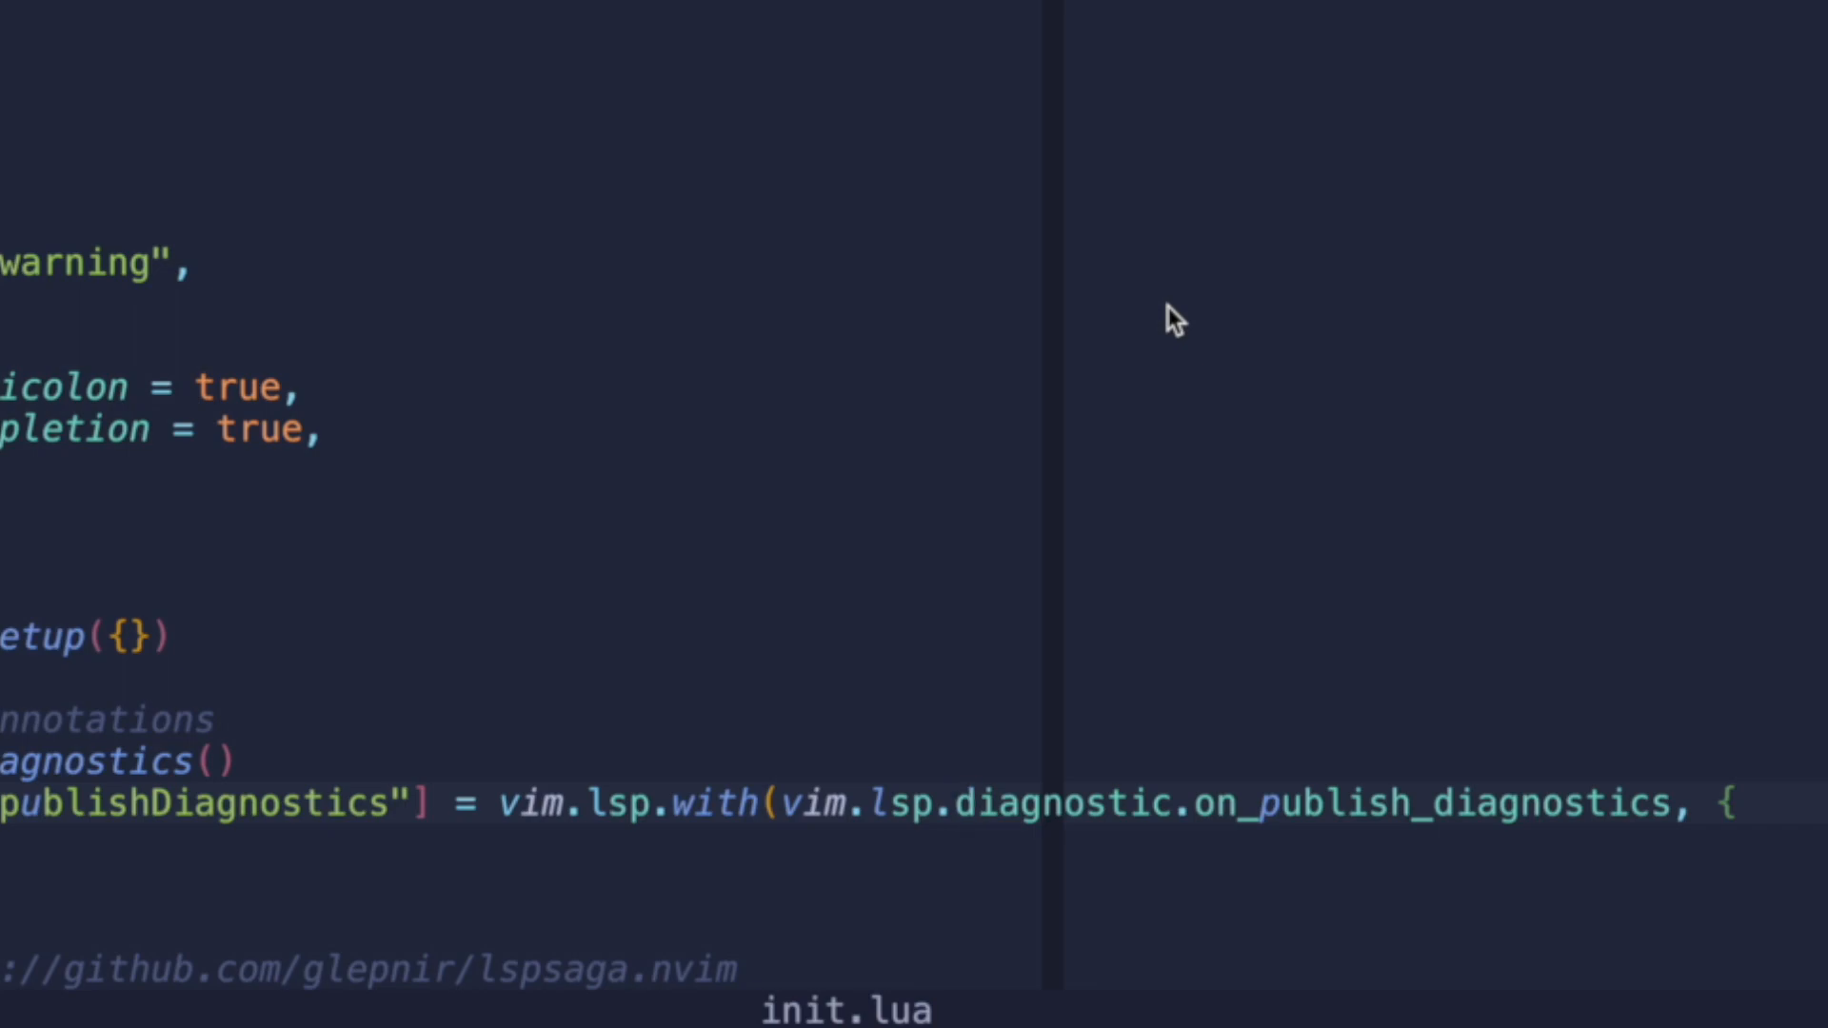
{"action": "double_click", "coordinate": [1107, 805]}
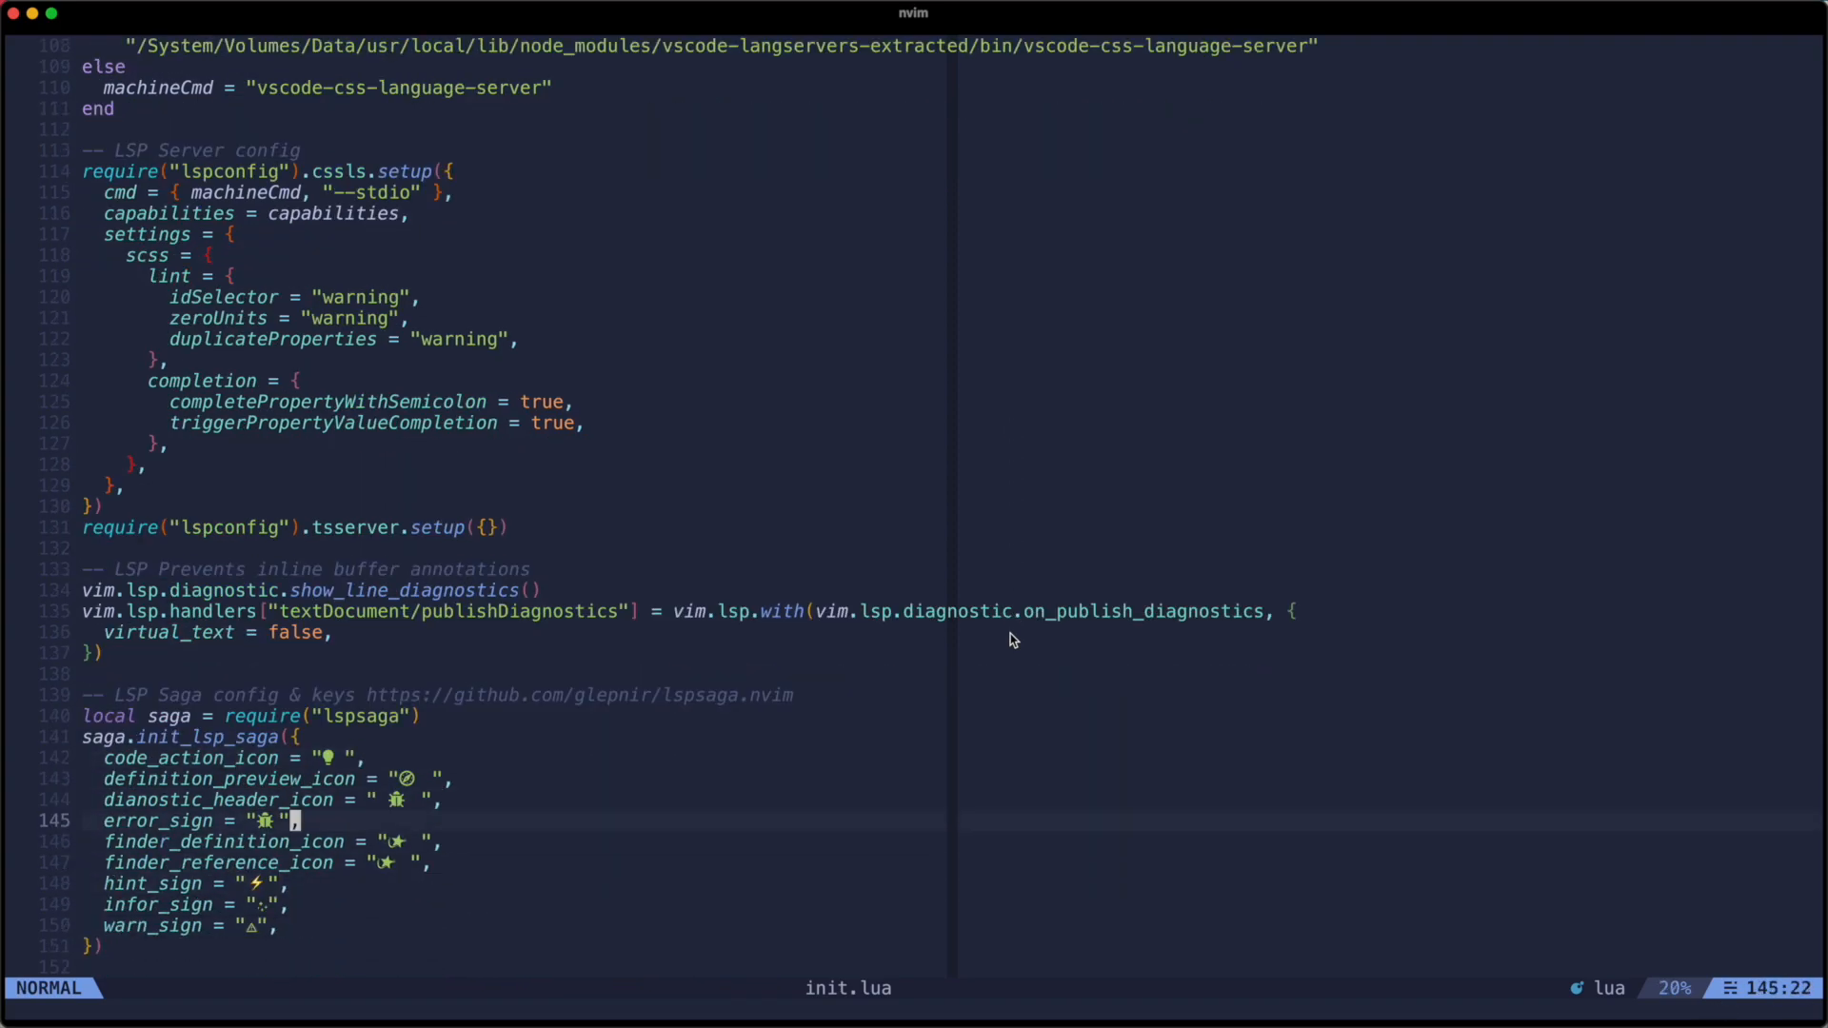
Step through the finder_definition_icon and finder_reference_icon lines, then scroll to the Lspsaga keymaps.
{"action": "key", "text": "j"}
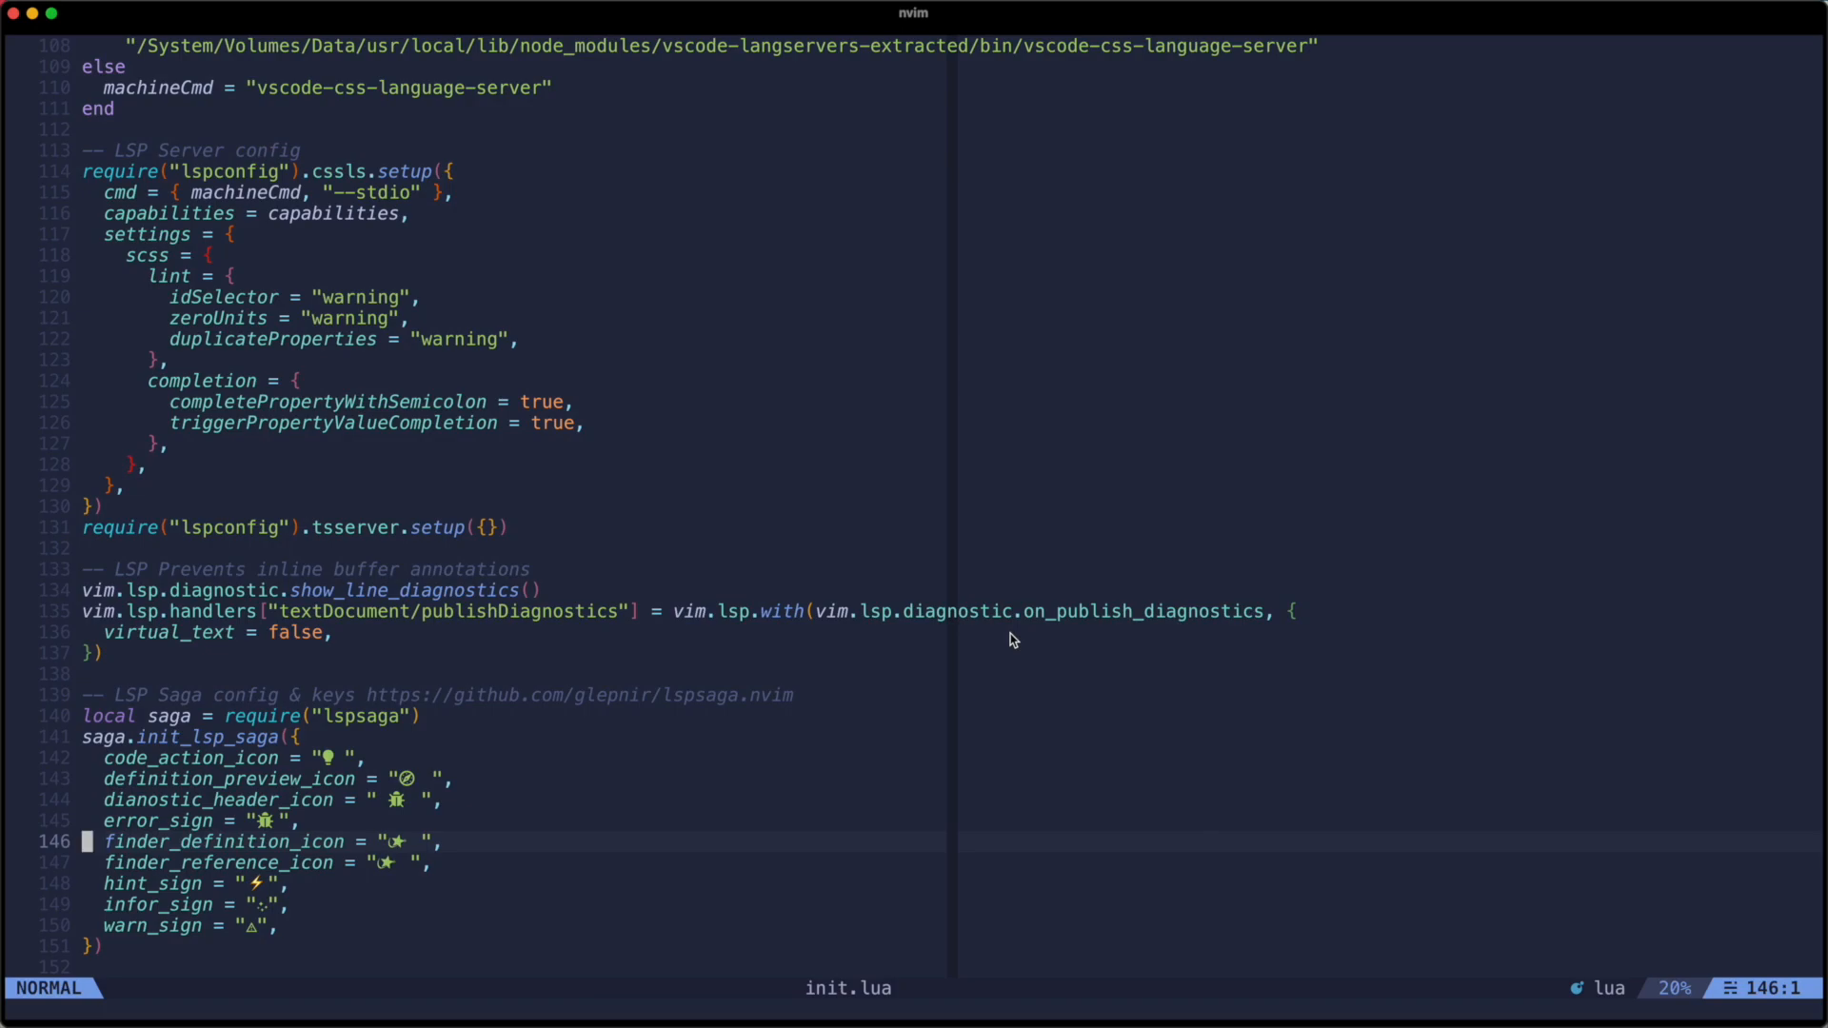
{"action": "key", "text": "j"}
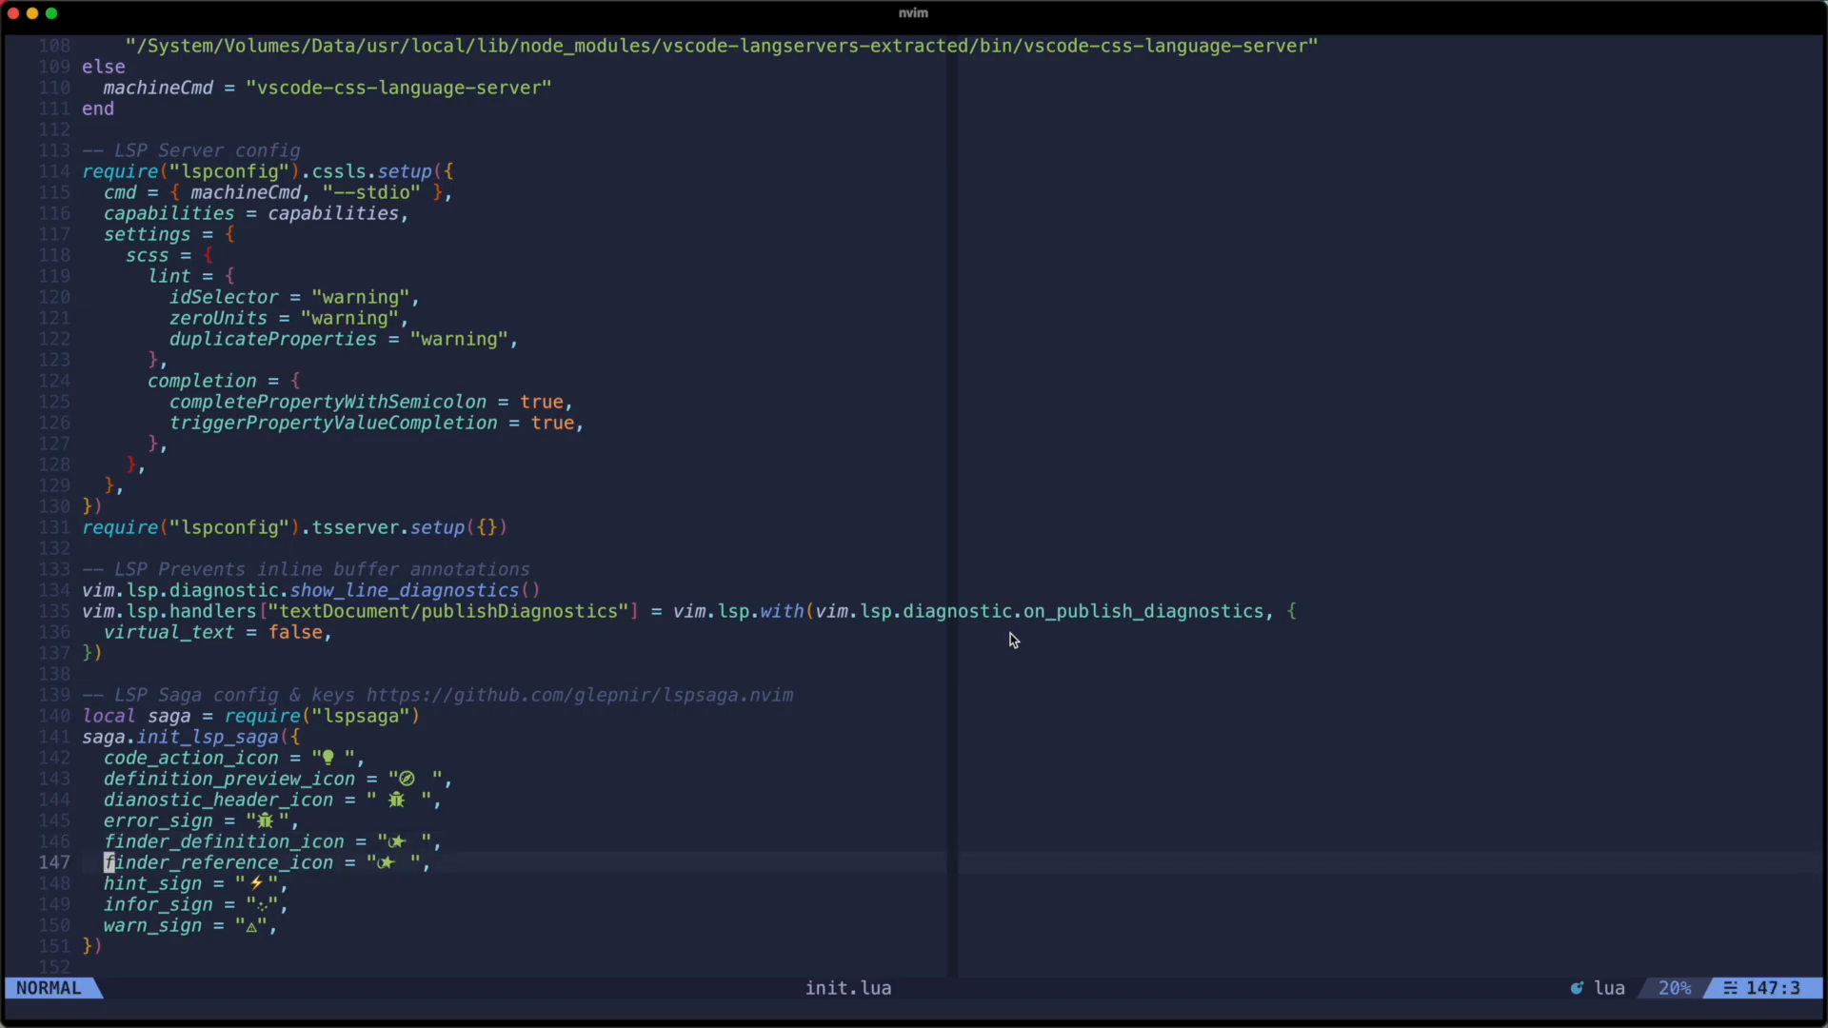
{"action": "key", "text": "l"}
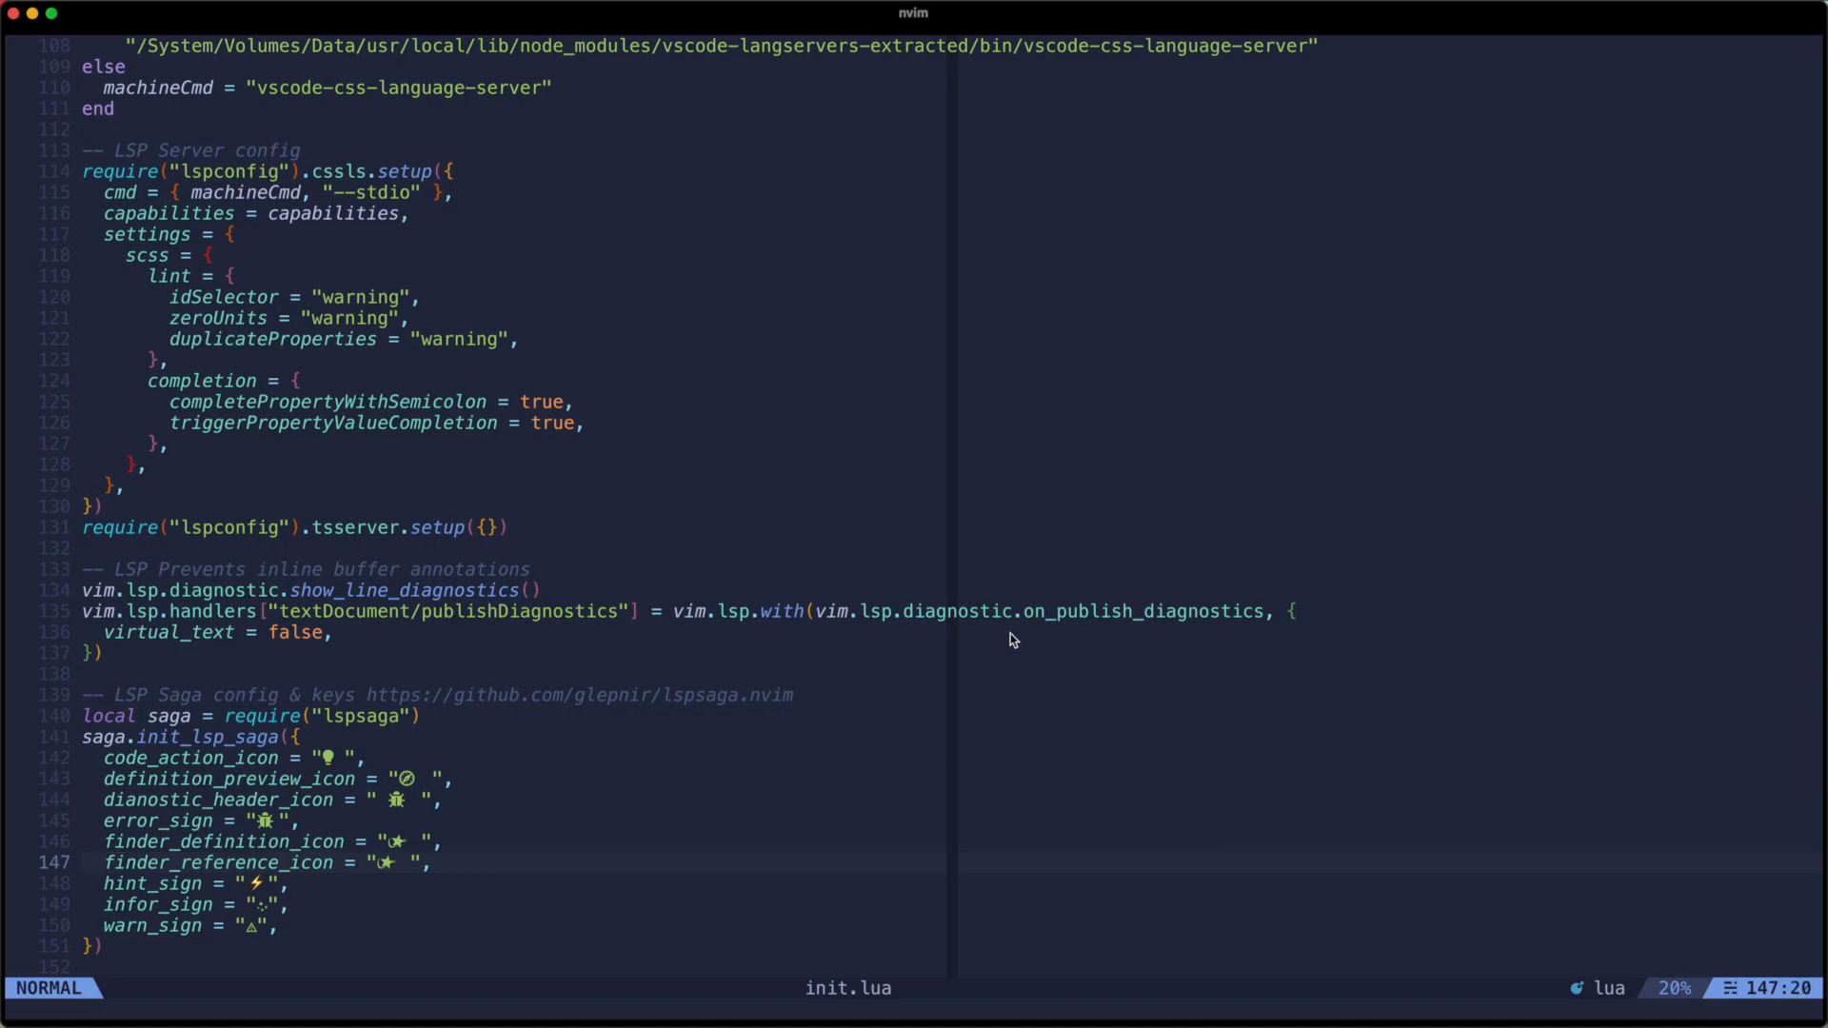
{"action": "scroll", "scroll_direction": "down", "scroll_amount": 3}
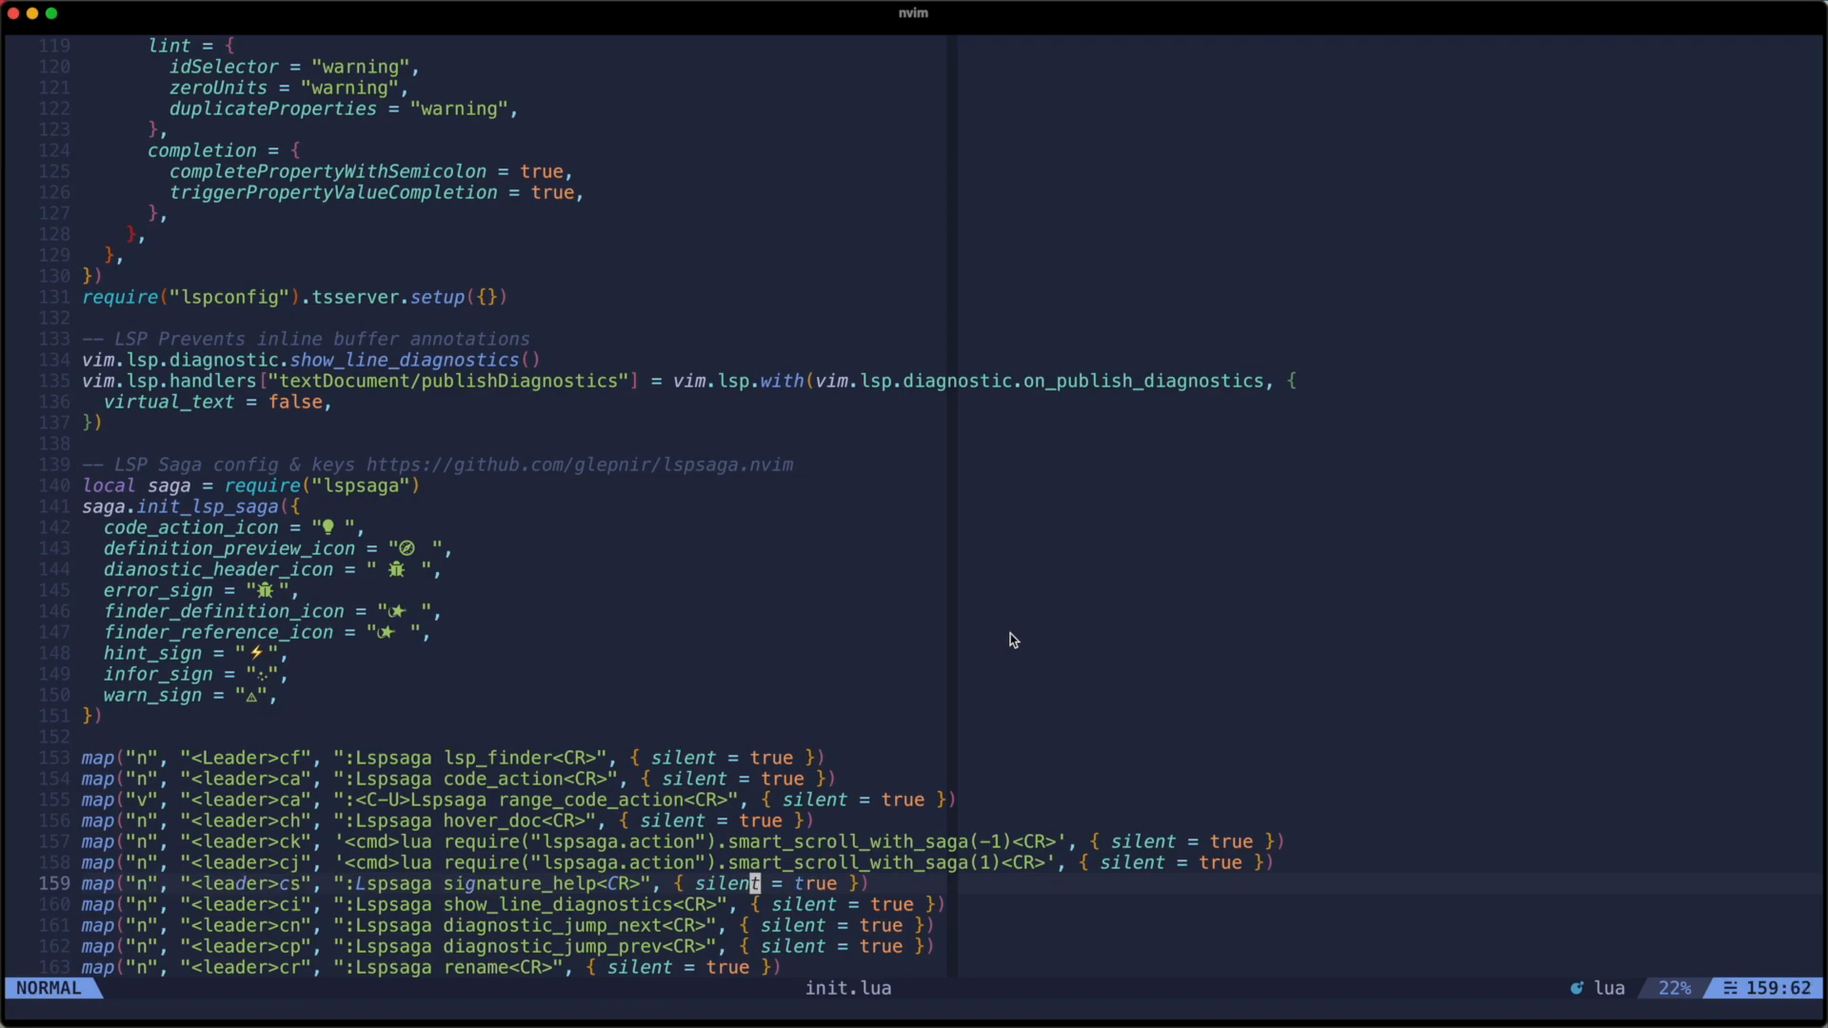
{"action": "scroll", "scroll_direction": "down", "scroll_amount": 3}
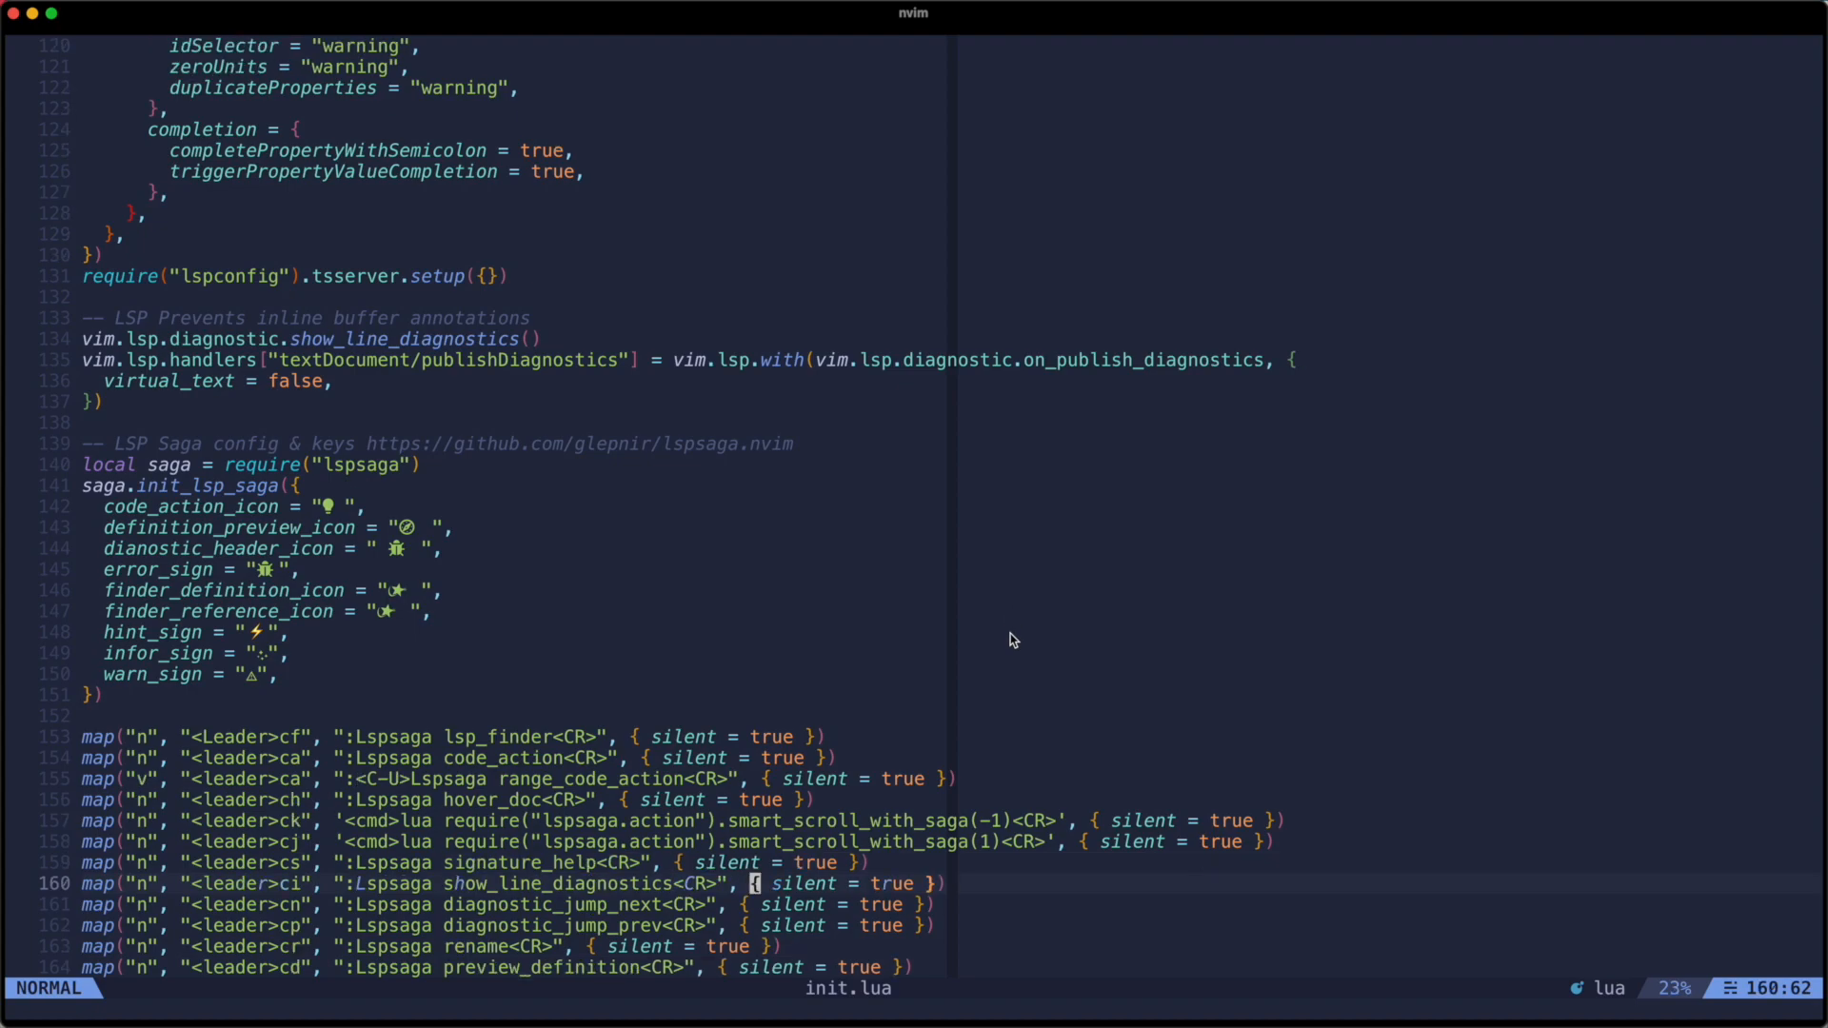
{"action": "scroll", "scroll_direction": "up", "scroll_amount": 3}
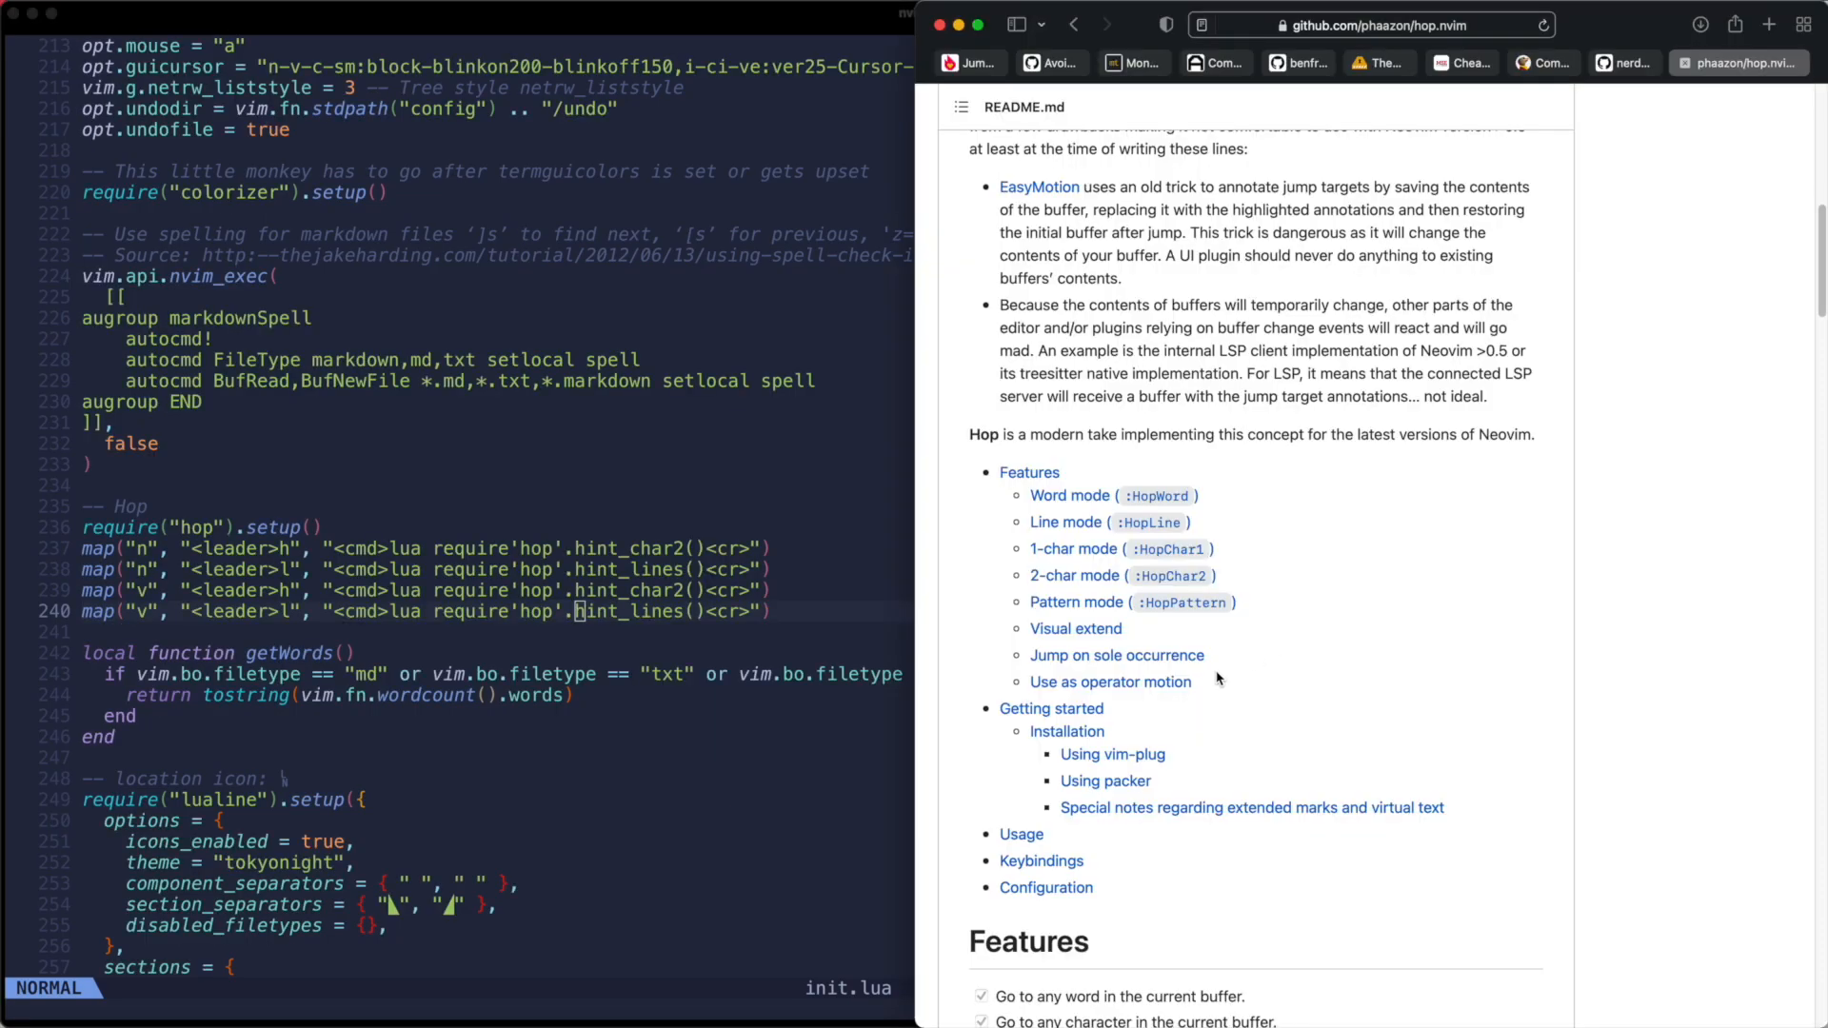
{"action": "mouse_move", "coordinate": [1065, 495]}
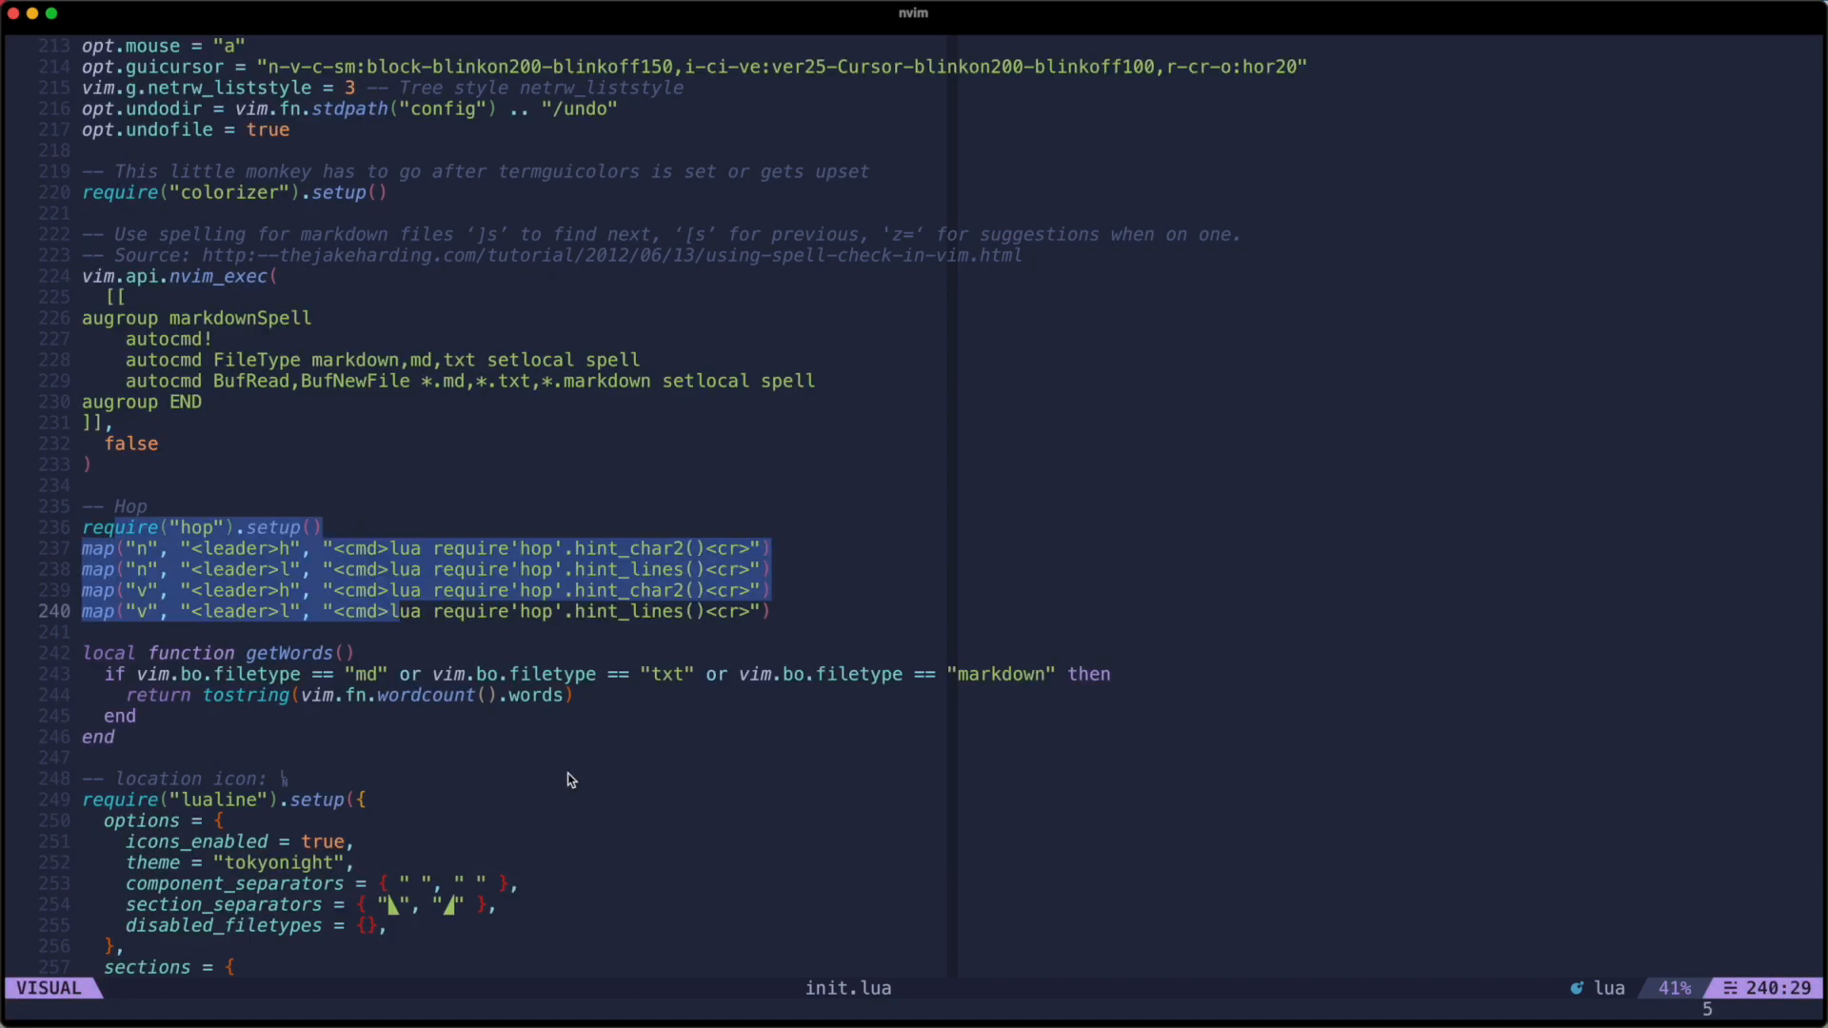
Bring up the Hop setup and its h/l hint_words and hint_lines mappings in mappings.lua.
{"action": "key", "text": "Escape"}
{"action": "type", "text": ":HopWord"}
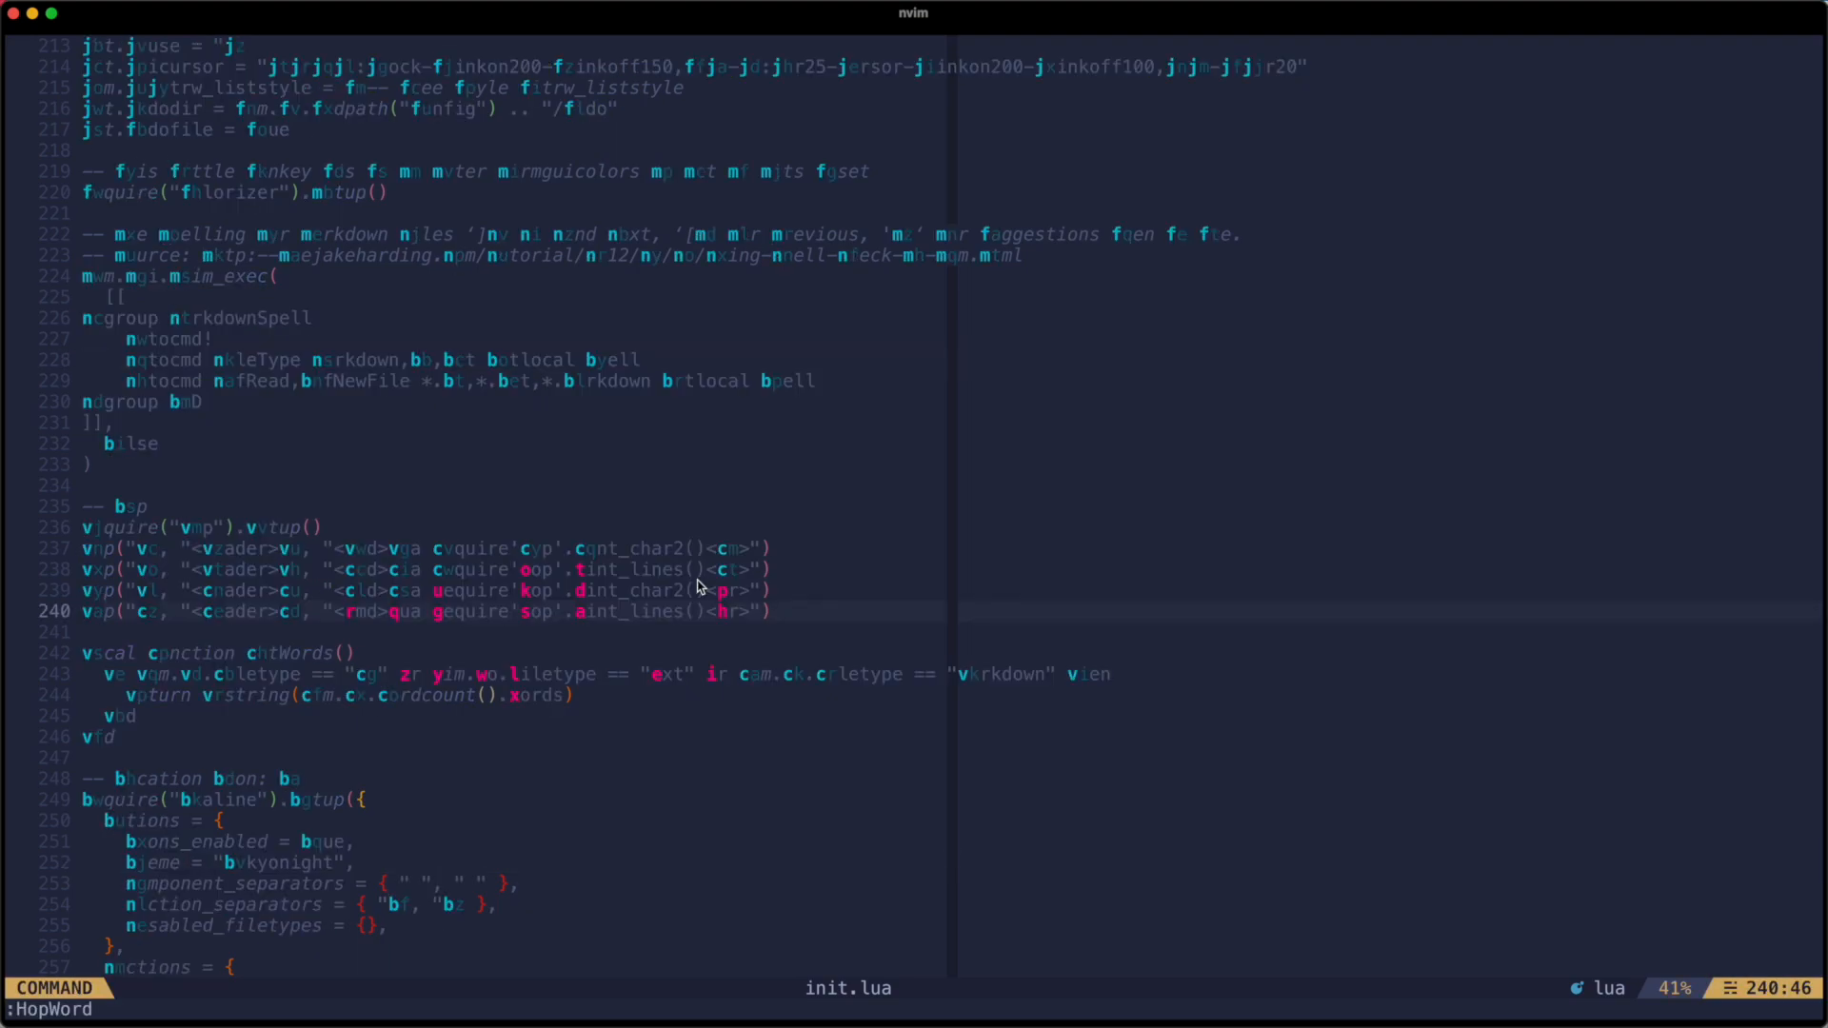
{"action": "mouse_move", "coordinate": [321, 317]}
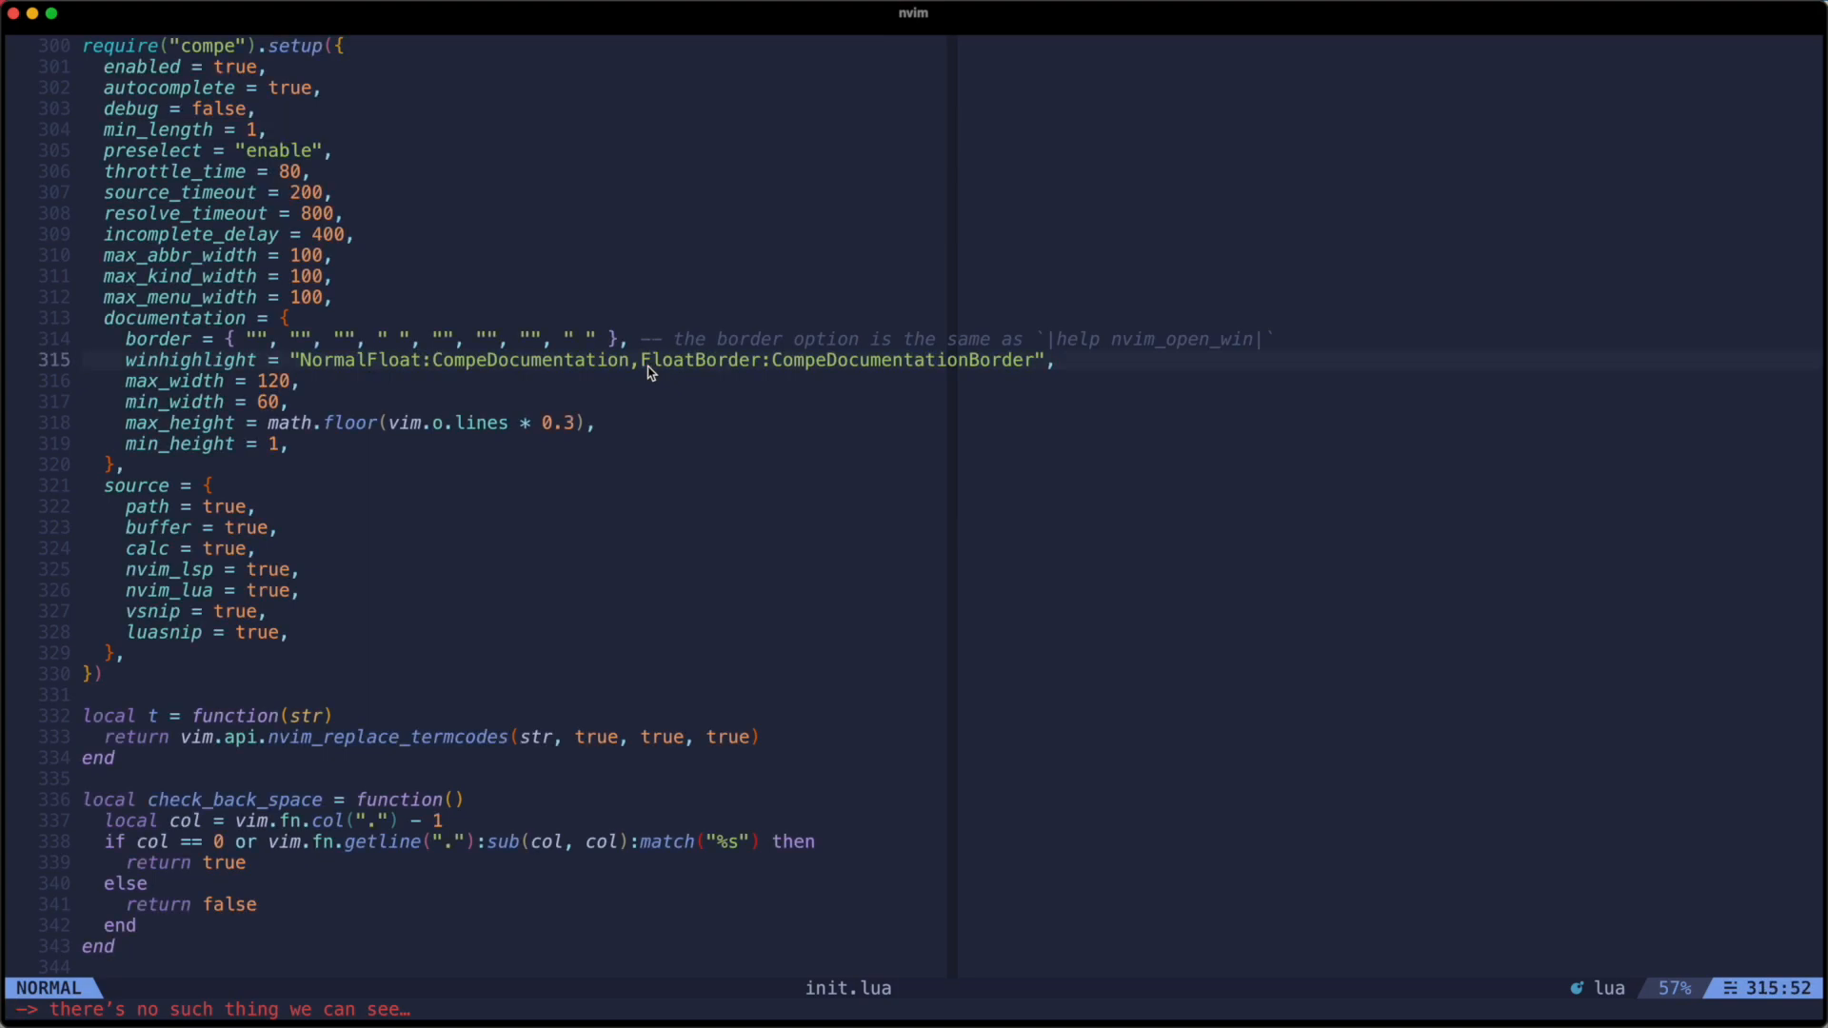
{"action": "mouse_move", "coordinate": [232, 755]}
{"action": "type", "text": "HopWord"}
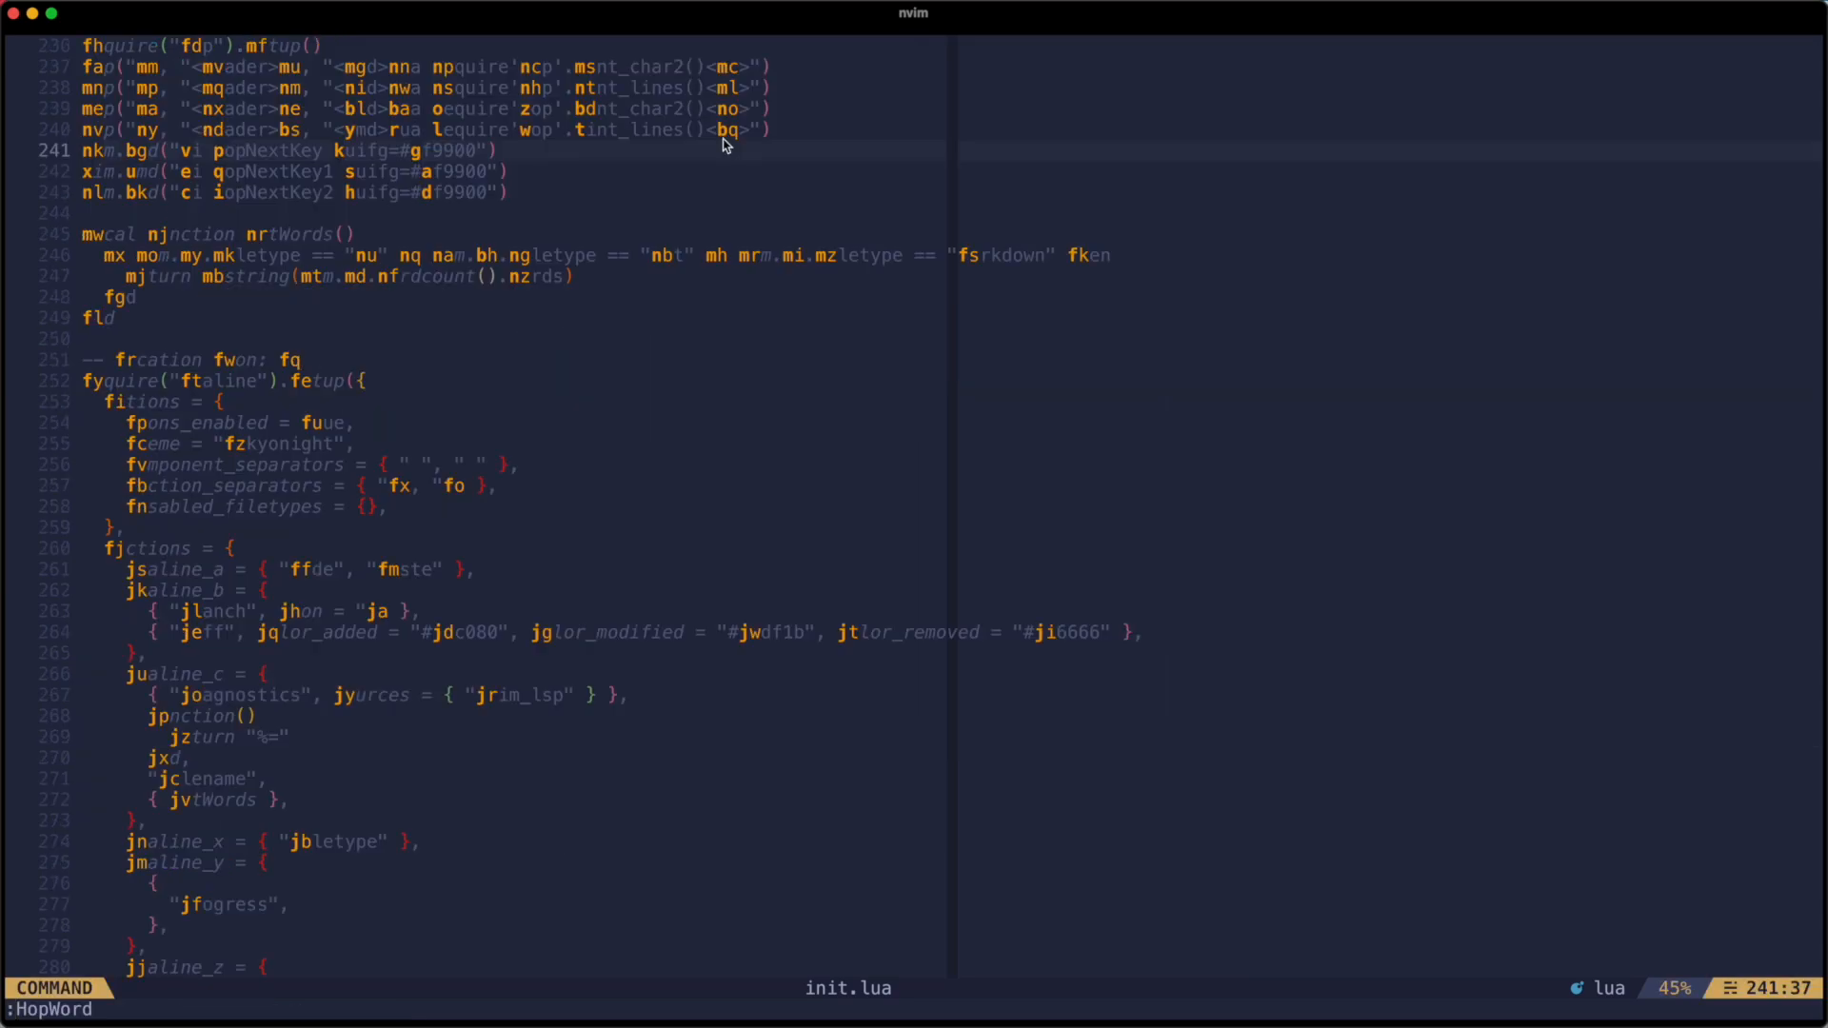
{"action": "mouse_move", "coordinate": [758, 645]}
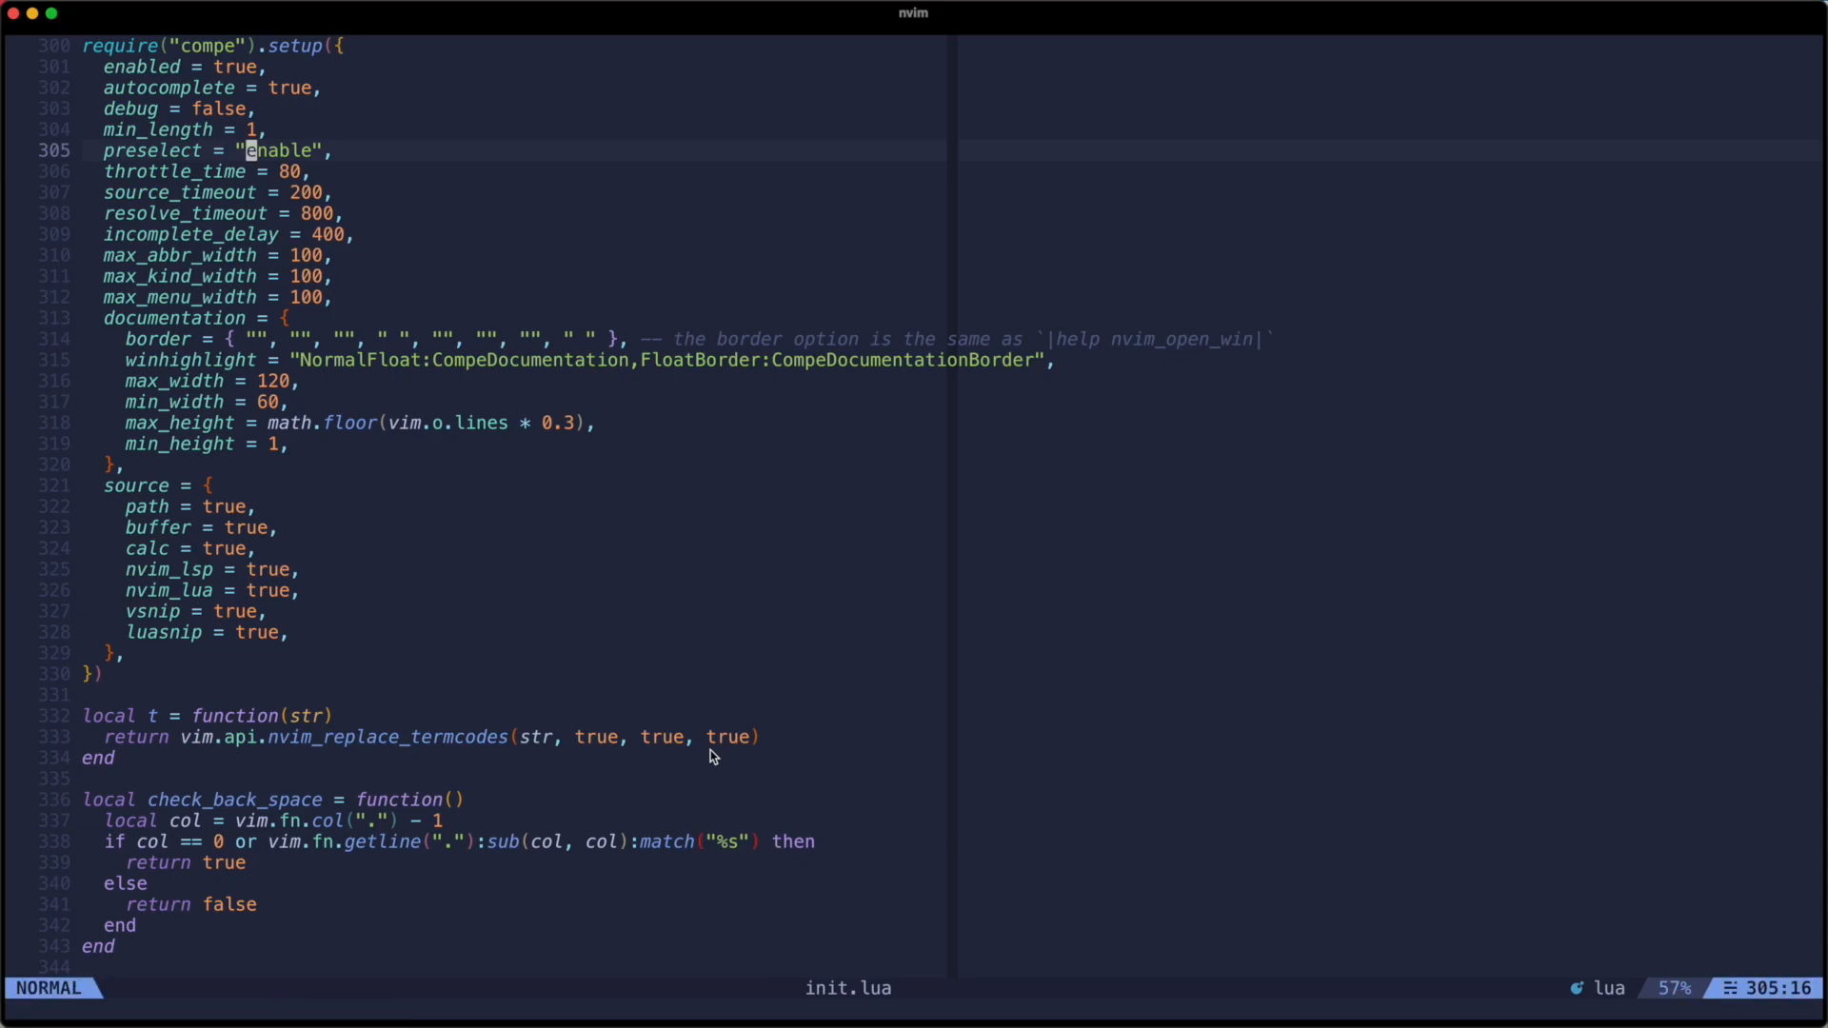
{"action": "scroll", "scroll_direction": "down", "scroll_amount": 3}
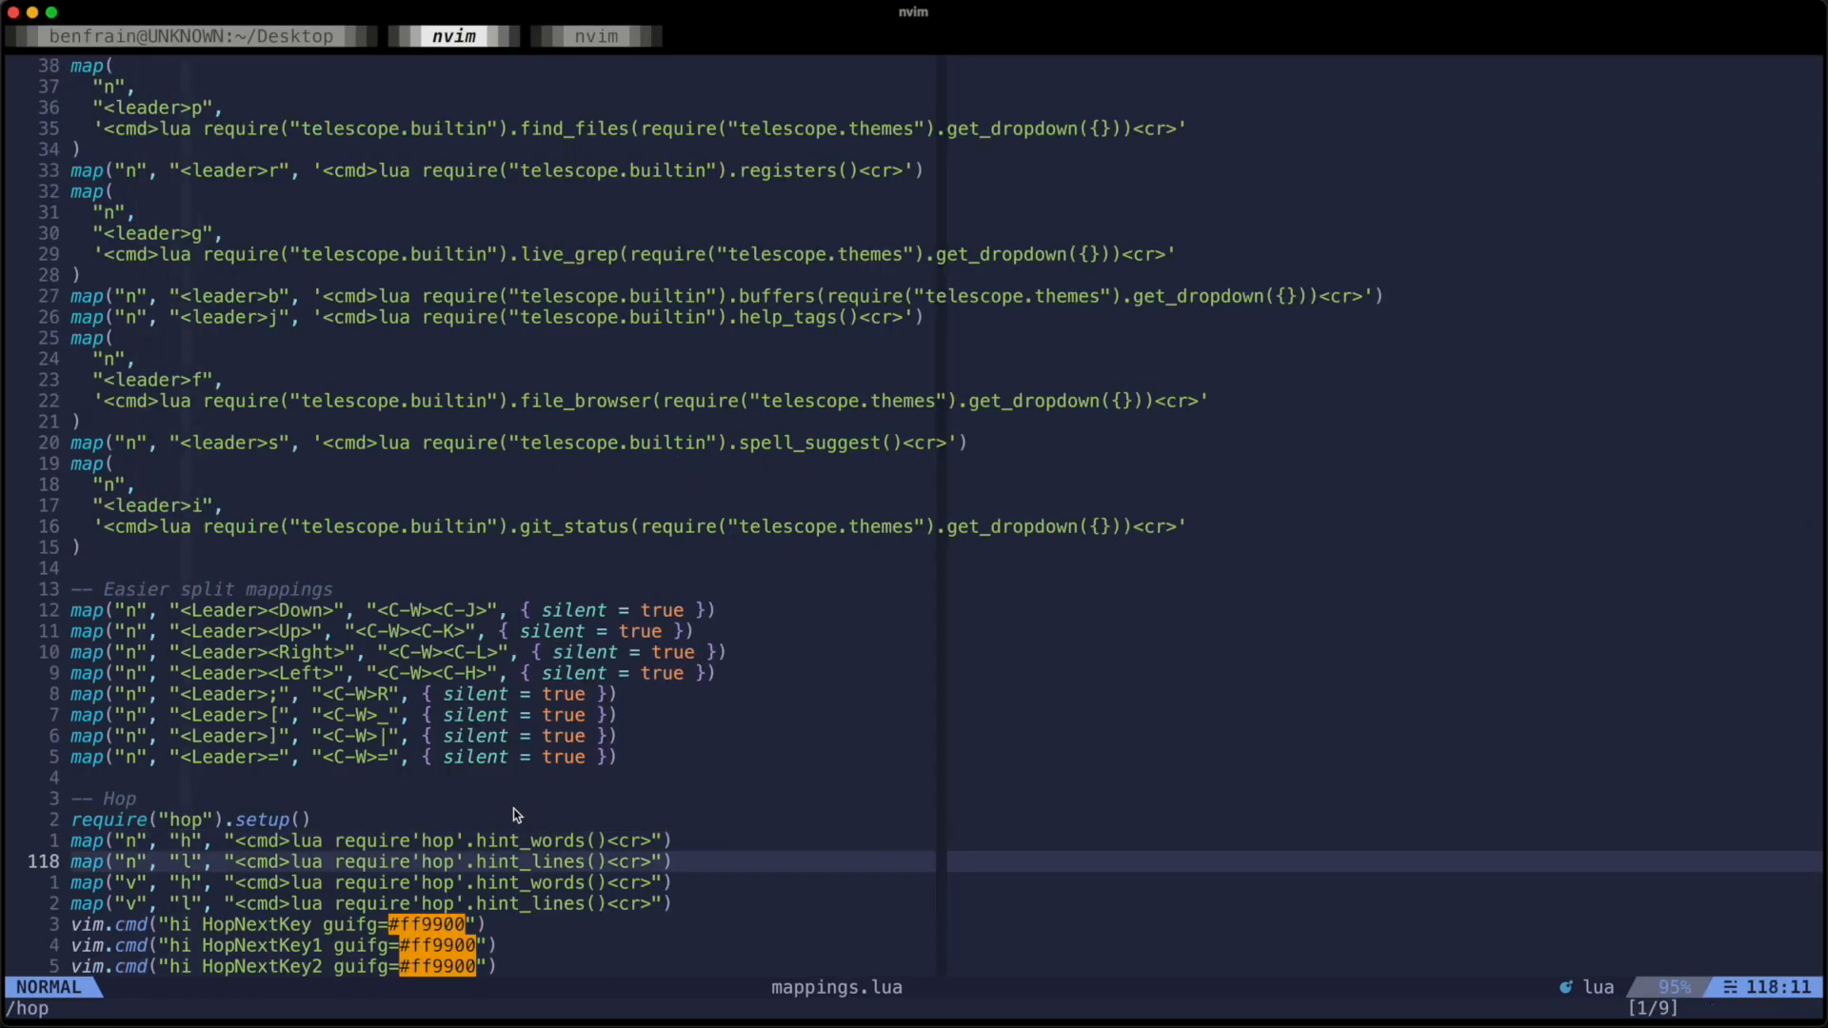
{"action": "key", "text": "k"}
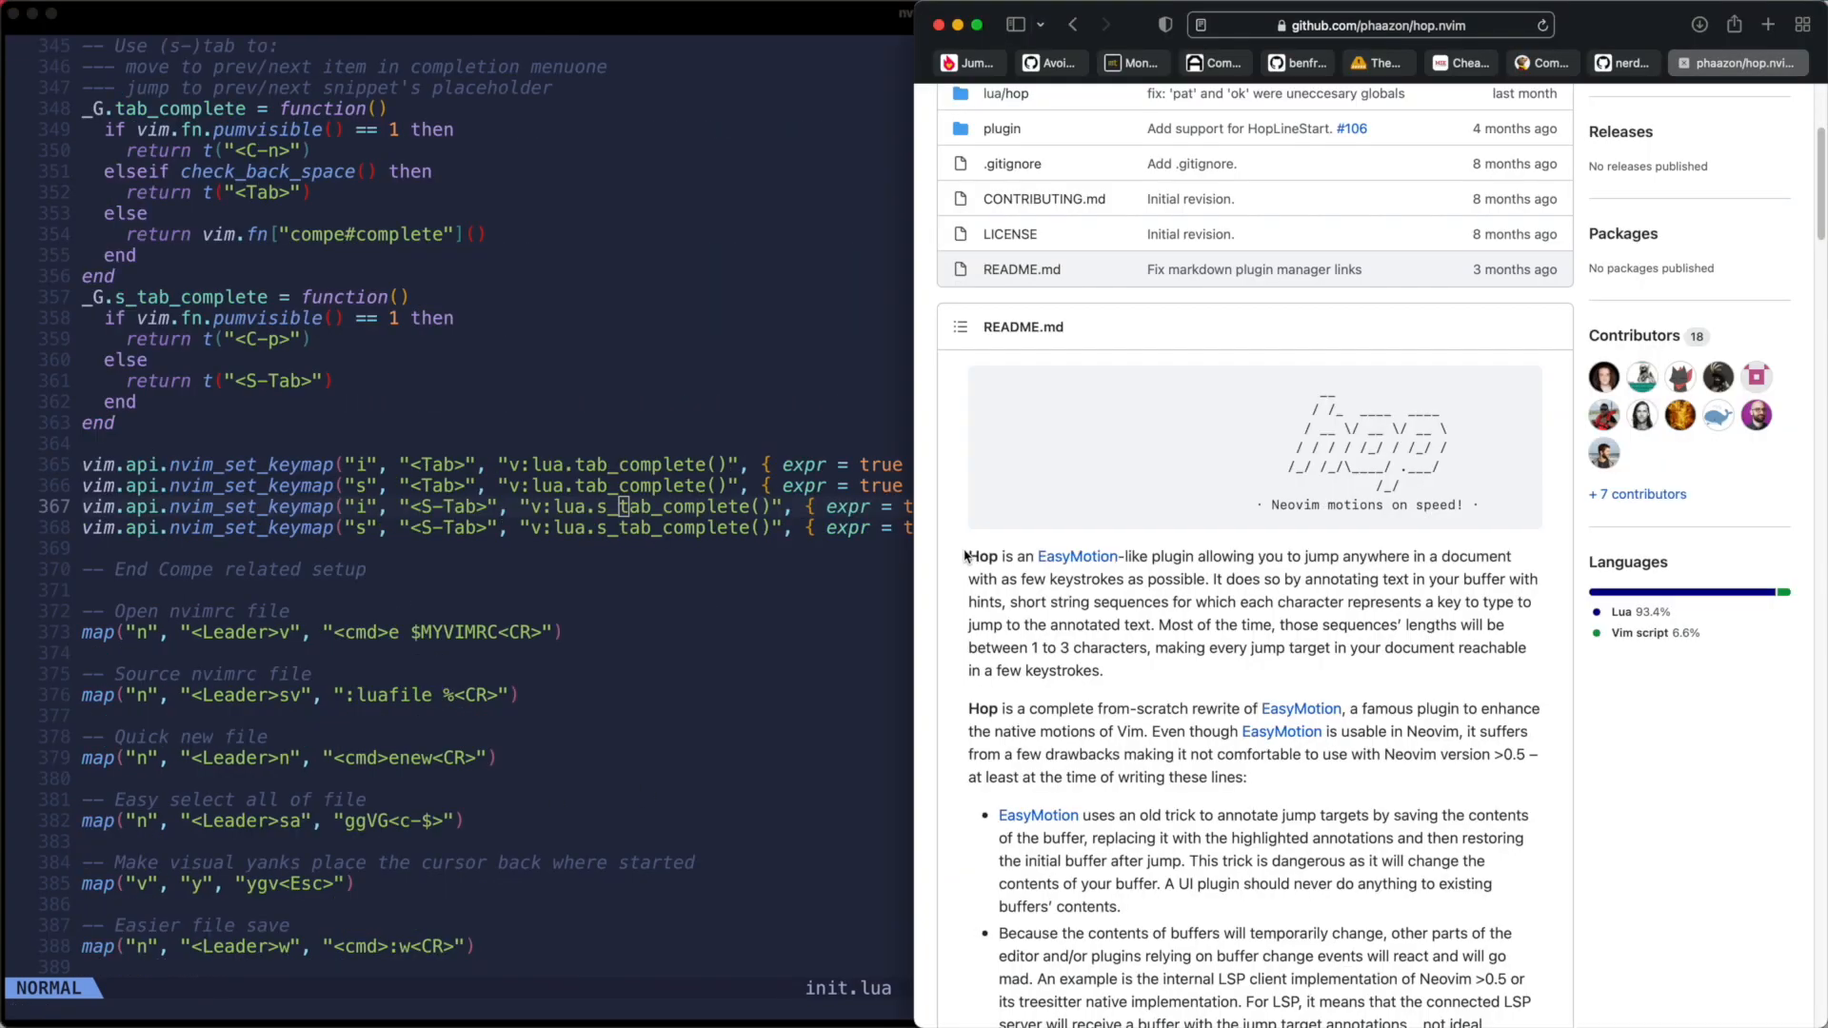
{"action": "mouse_move", "coordinate": [1108, 682]}
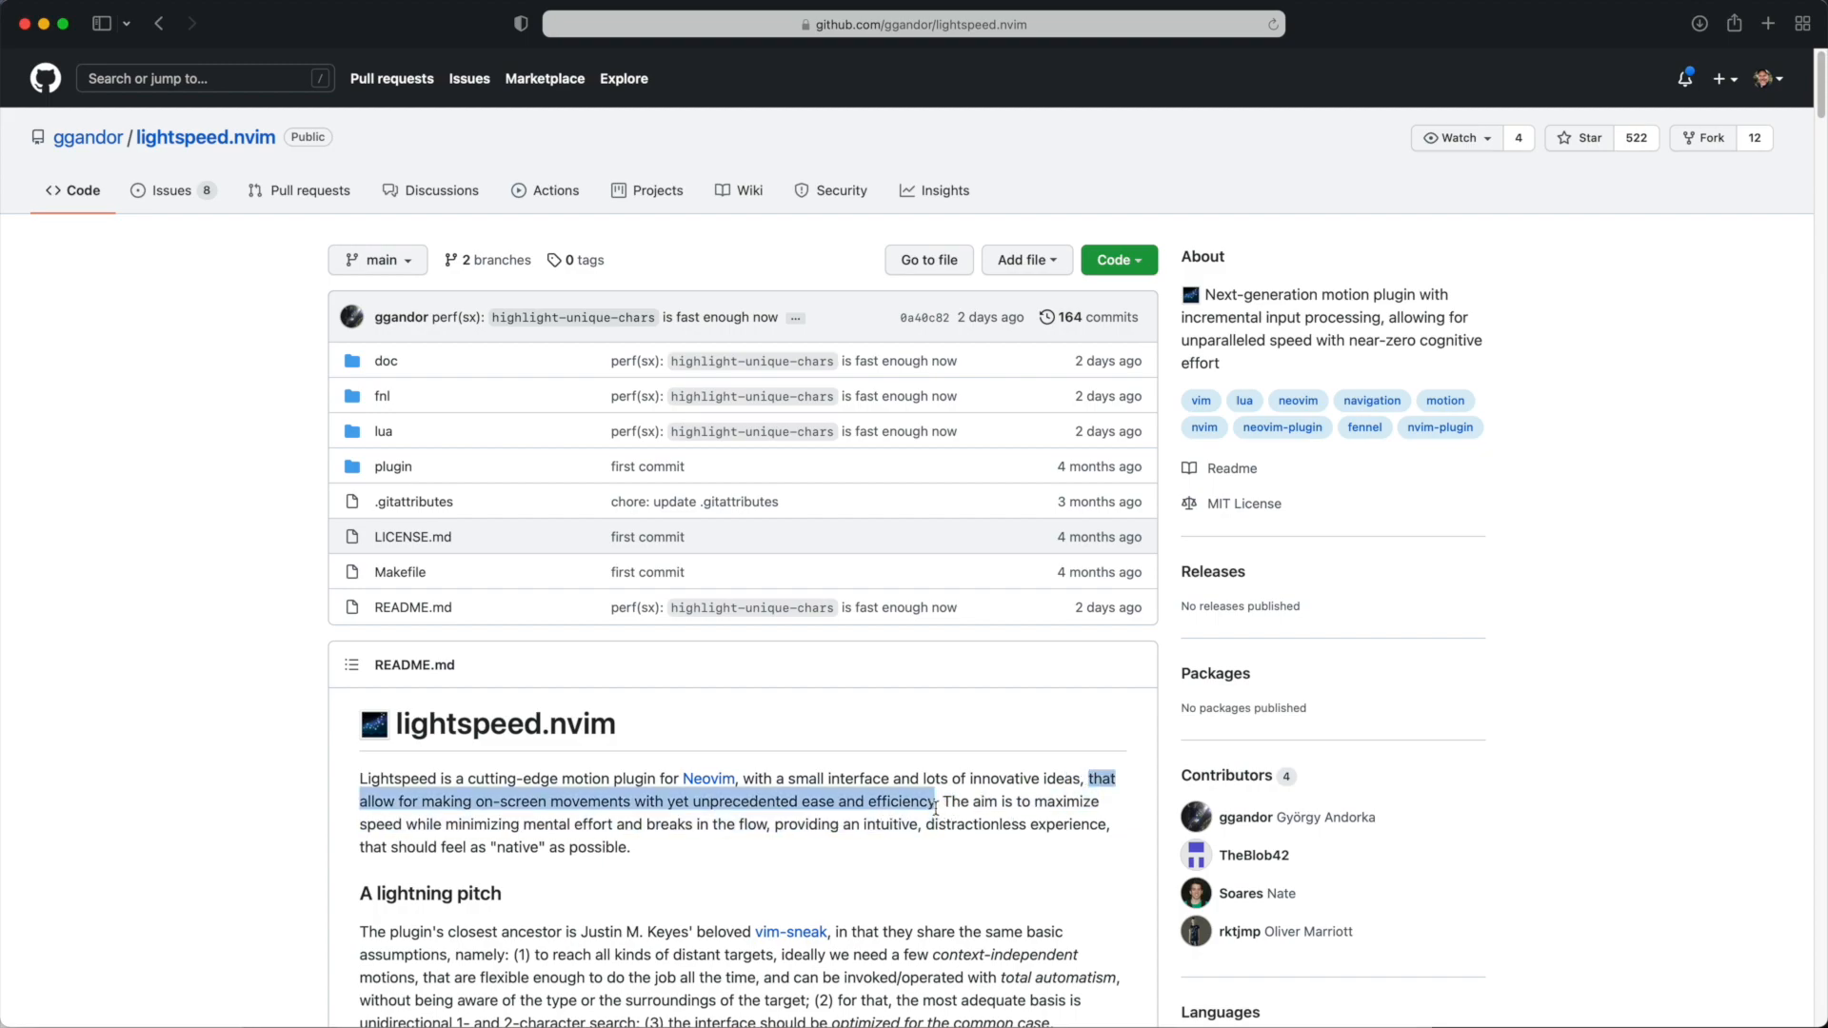
{"action": "mouse_move", "coordinate": [823, 862]}
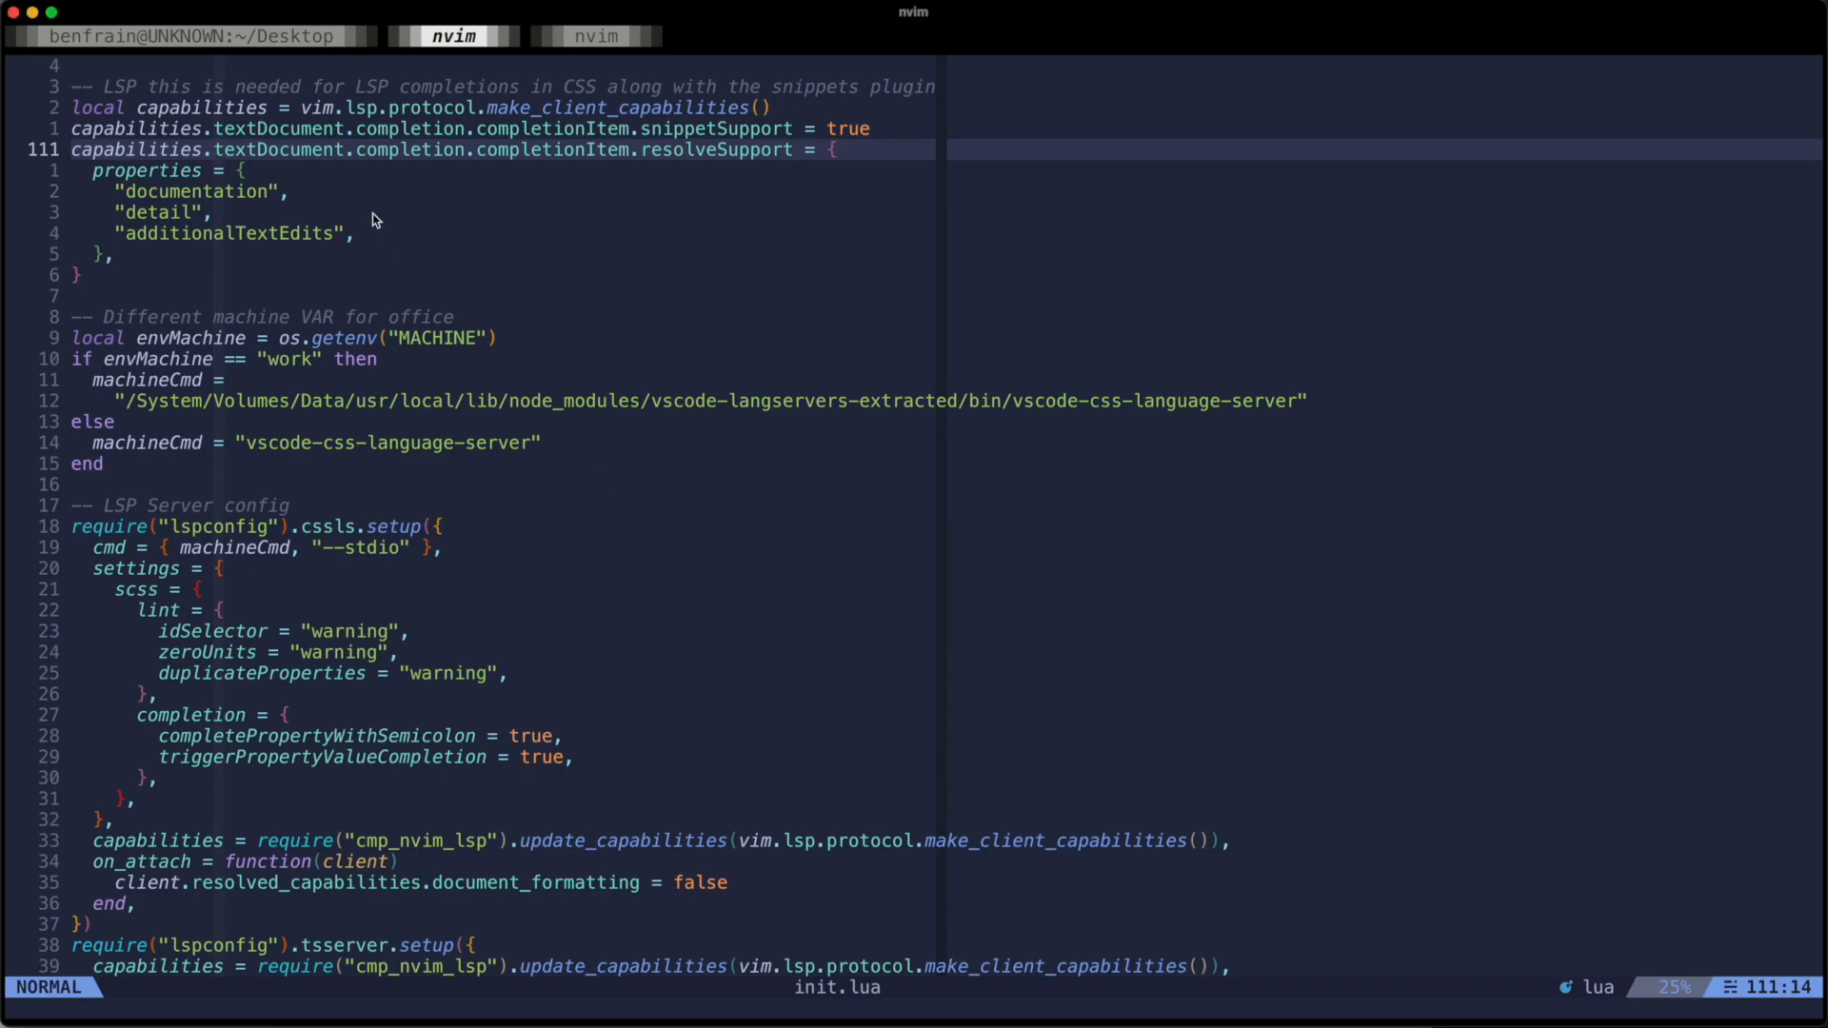
{"action": "mouse_move", "coordinate": [474, 455]}
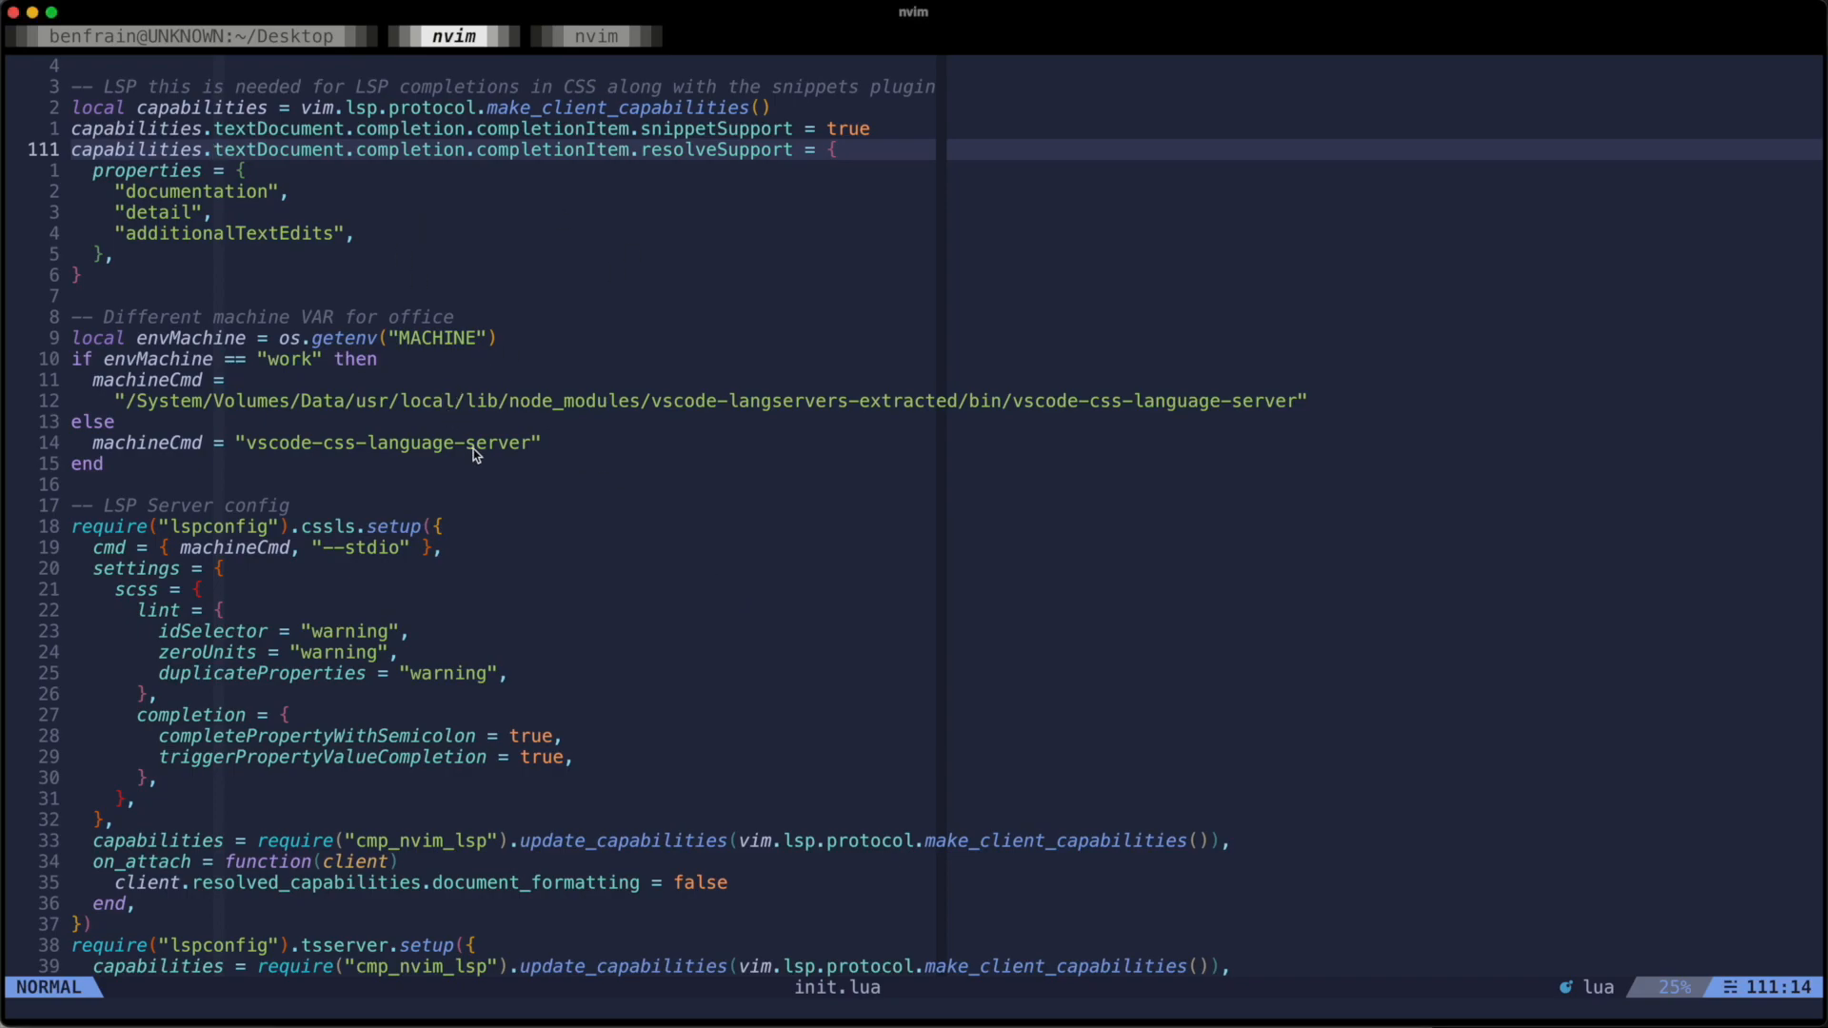
Hop between the cssls lines in init.lua, landing on the zeroUnits 'warning' value.
{"action": "key", "text": "h"}
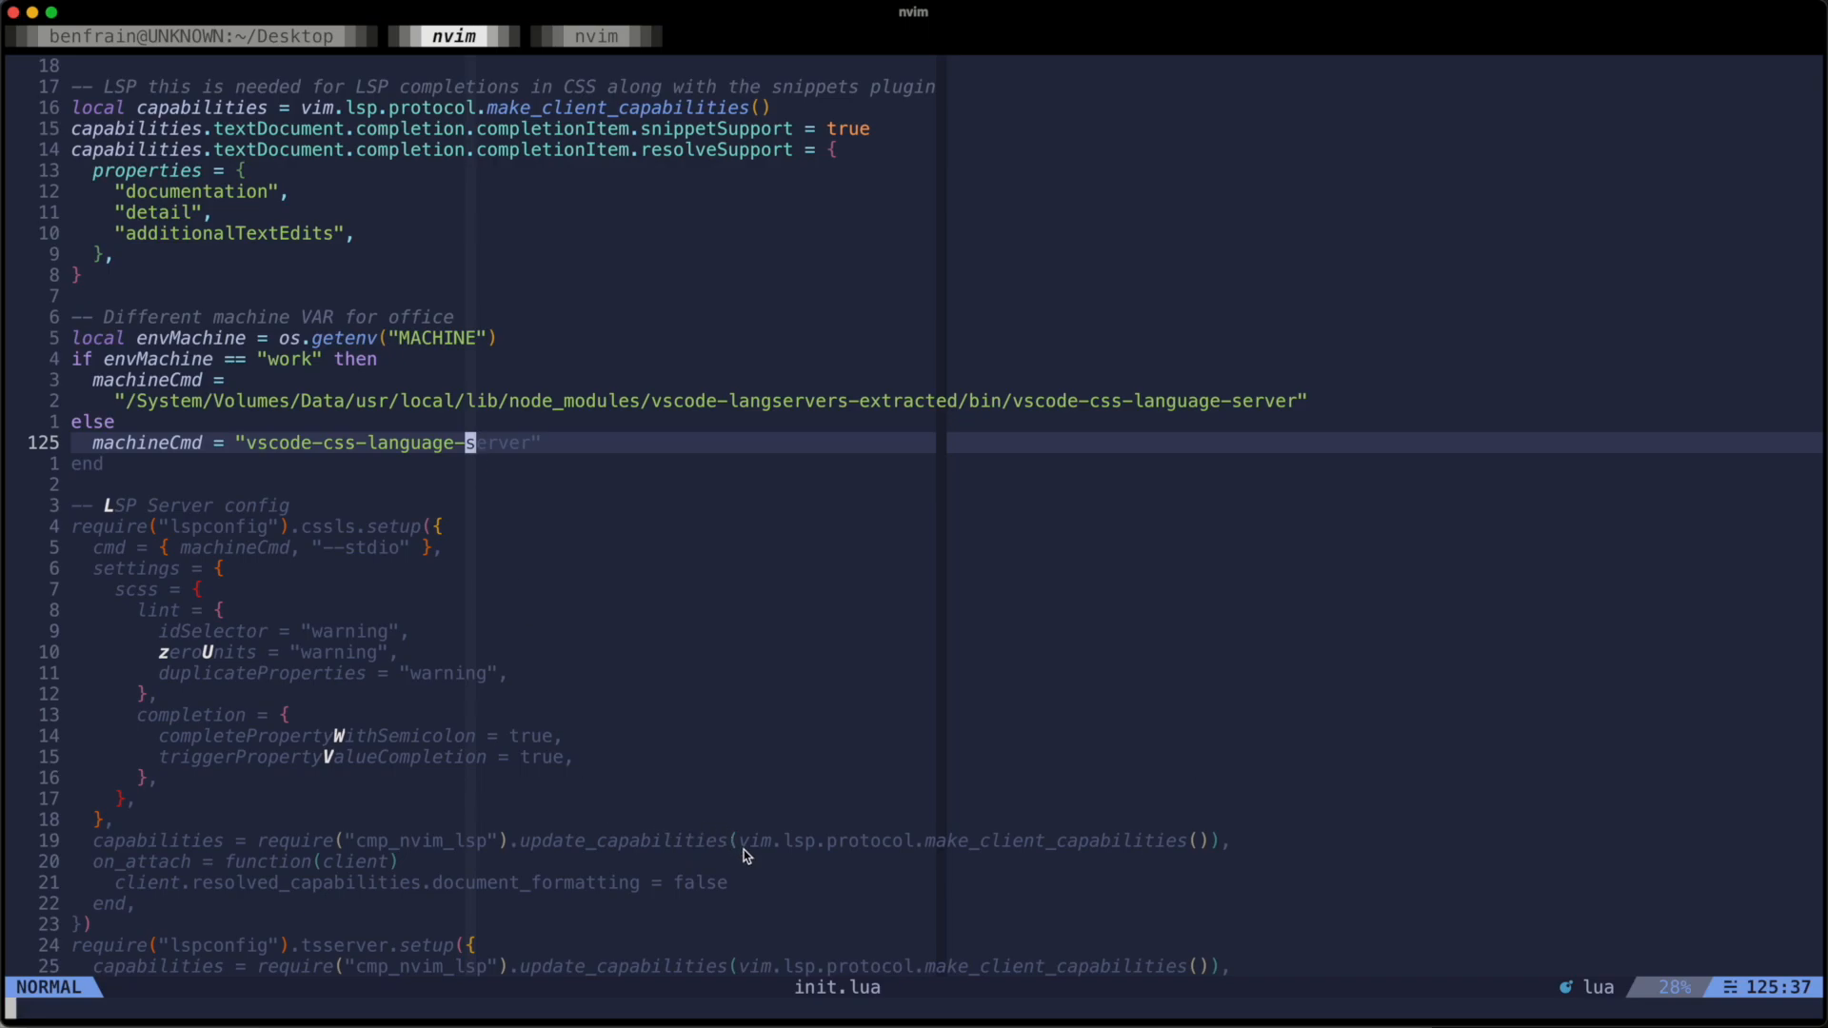
{"action": "key", "text": "v"}
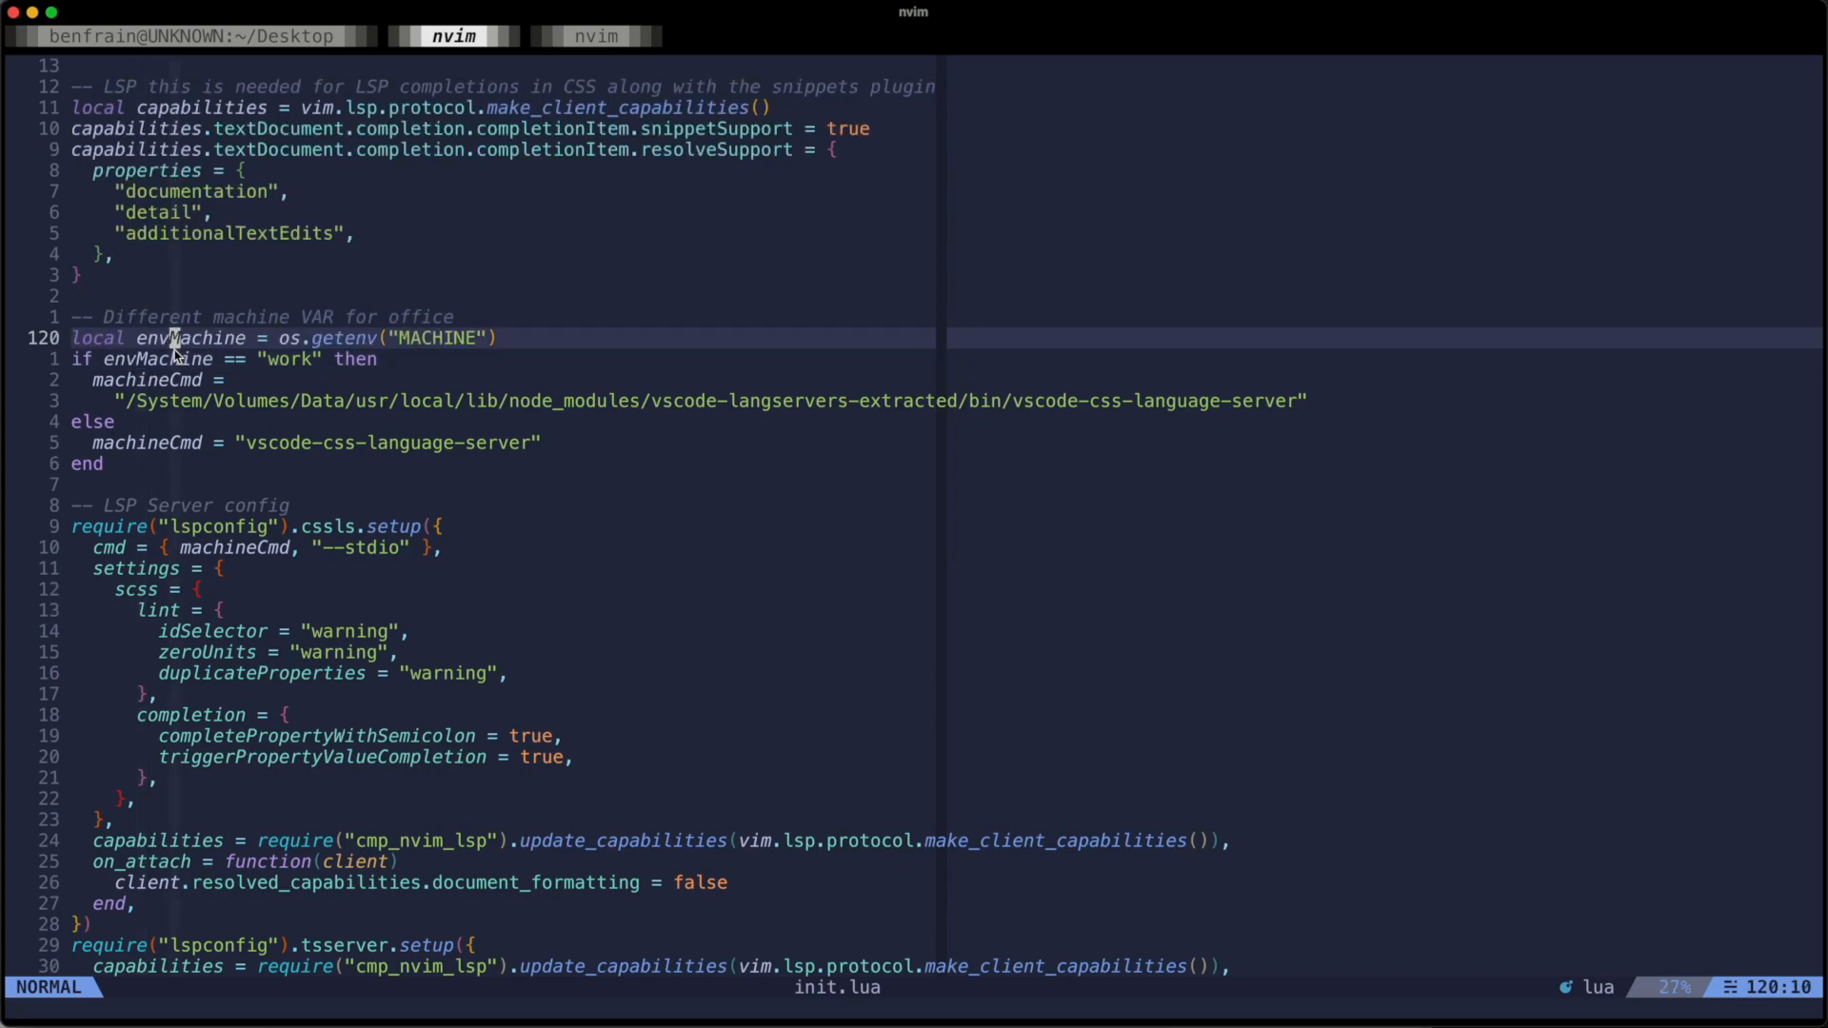
{"action": "key", "text": "k"}
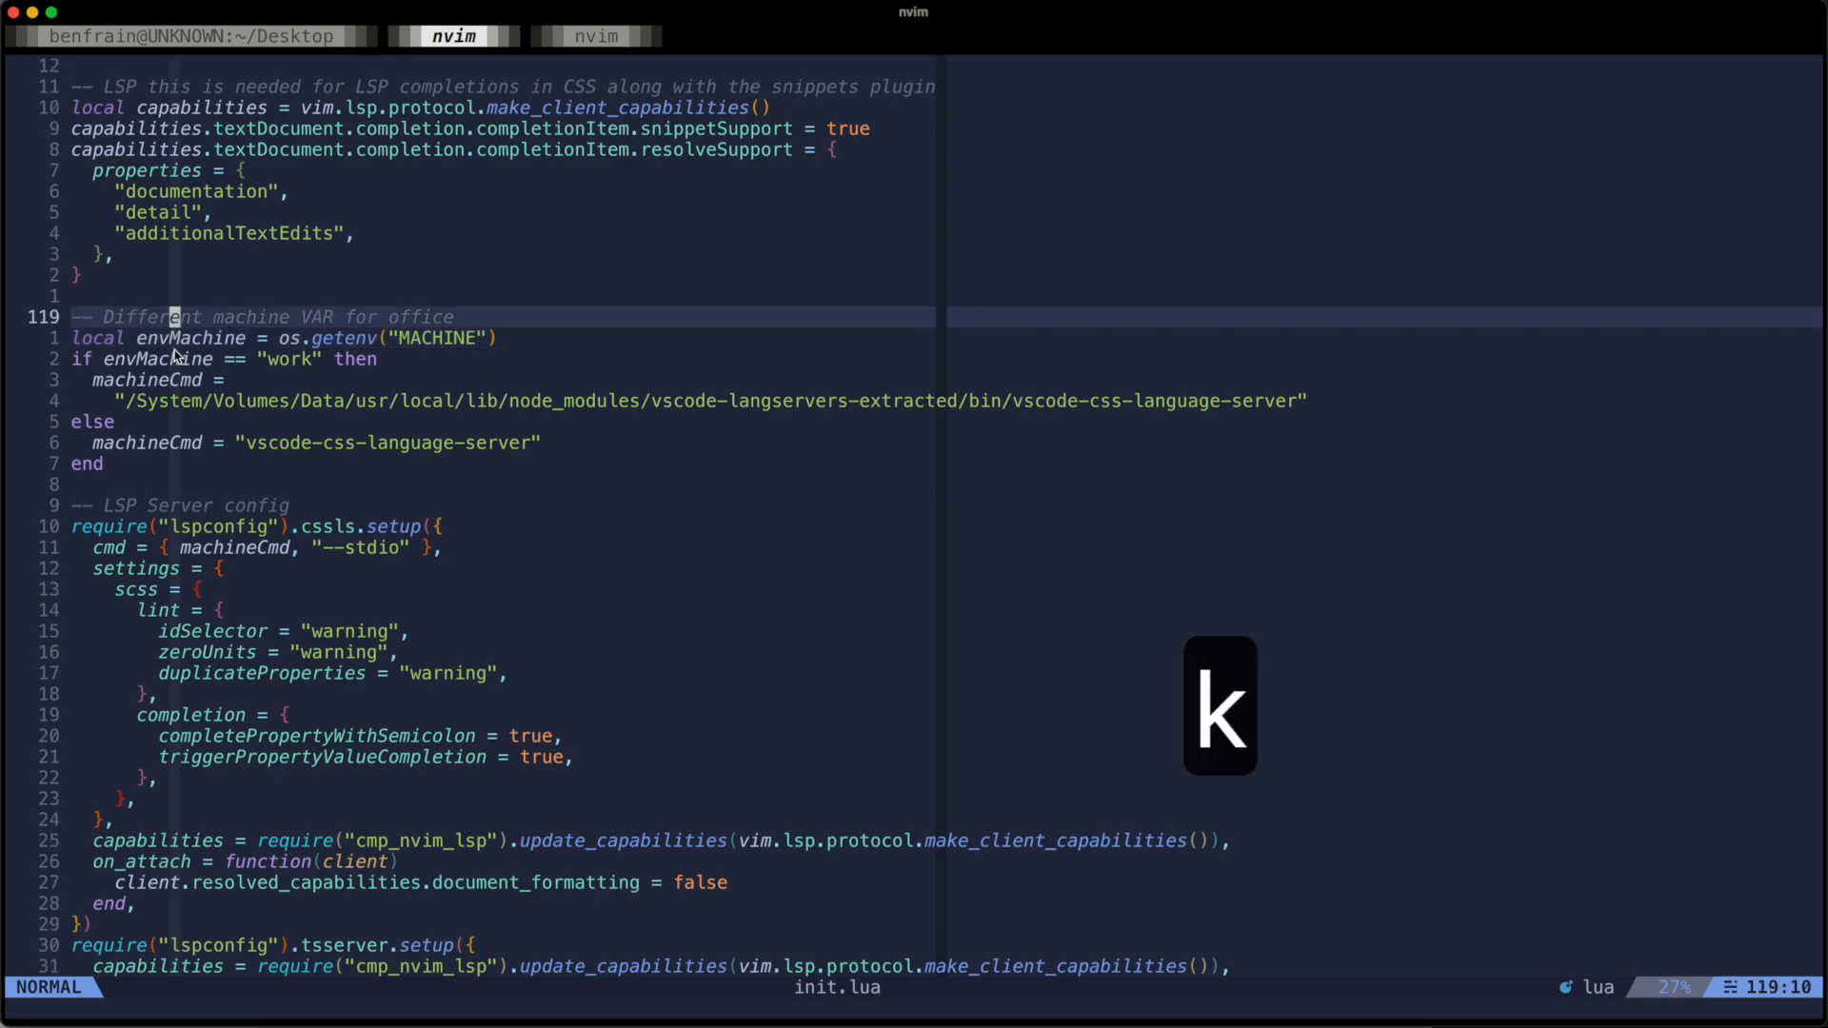
{"action": "key", "text": "h"}
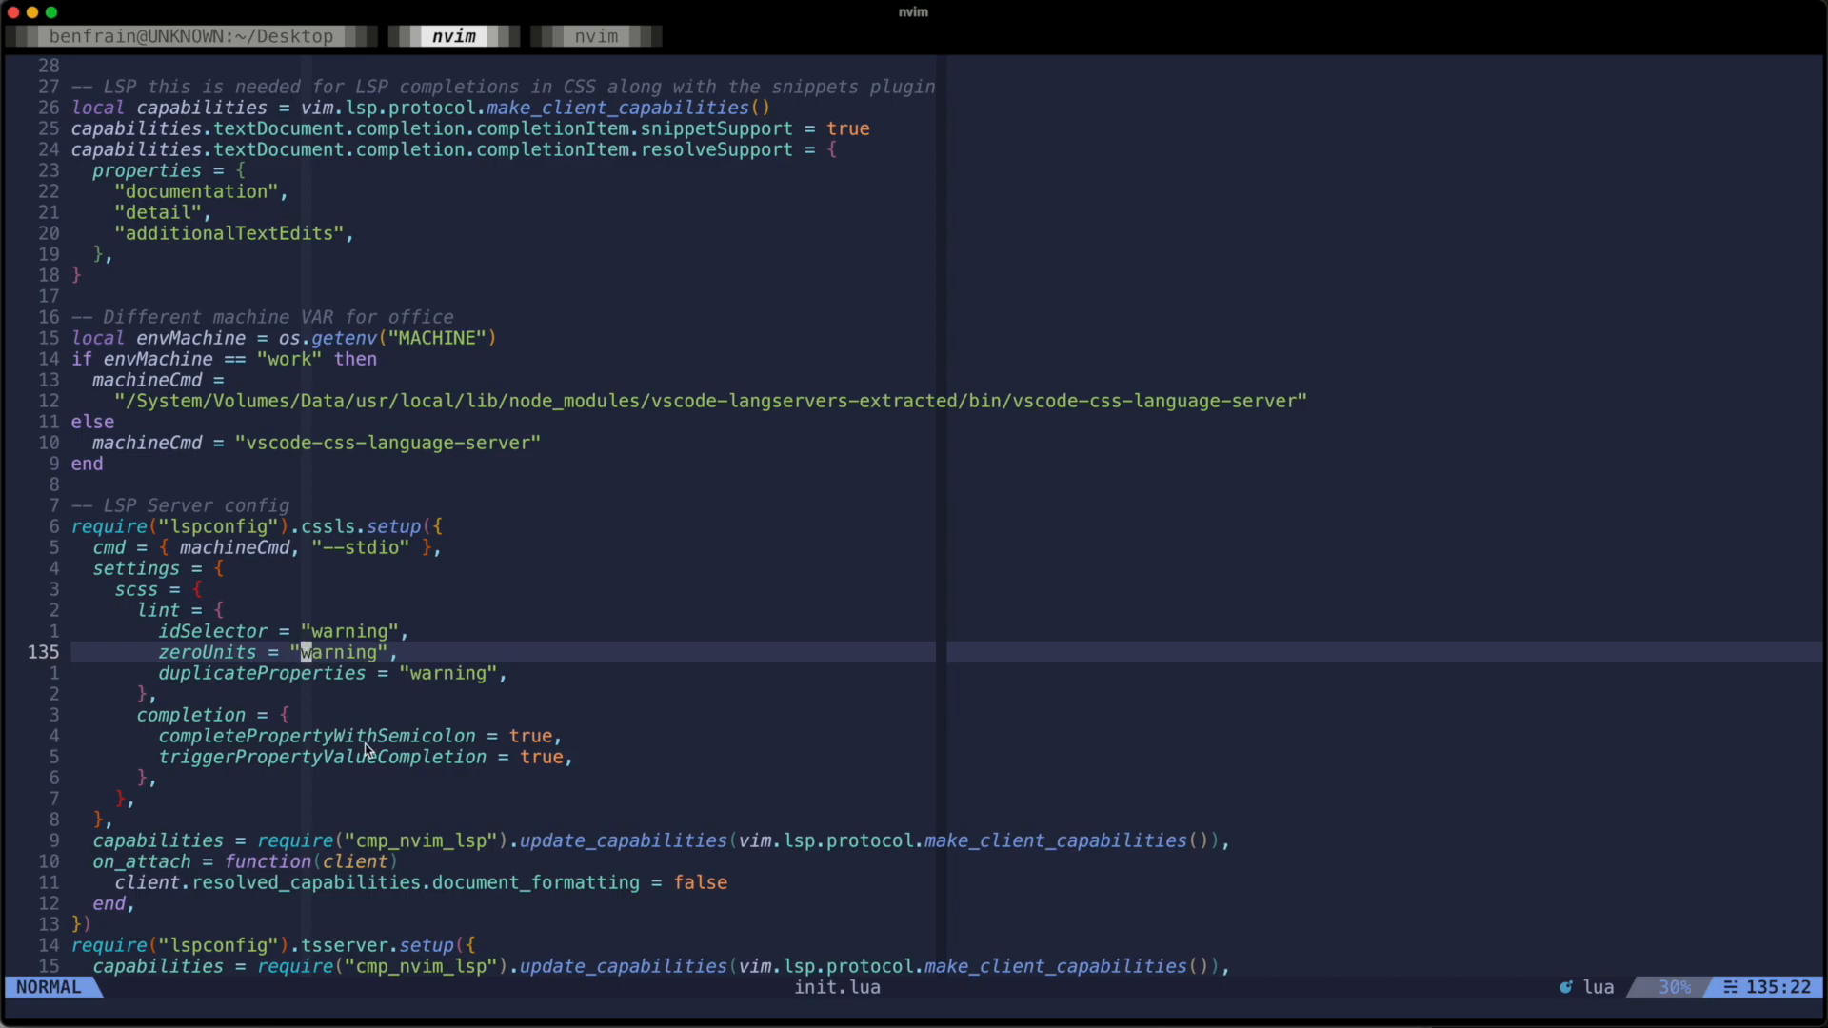
{"action": "mouse_move", "coordinate": [977, 422]}
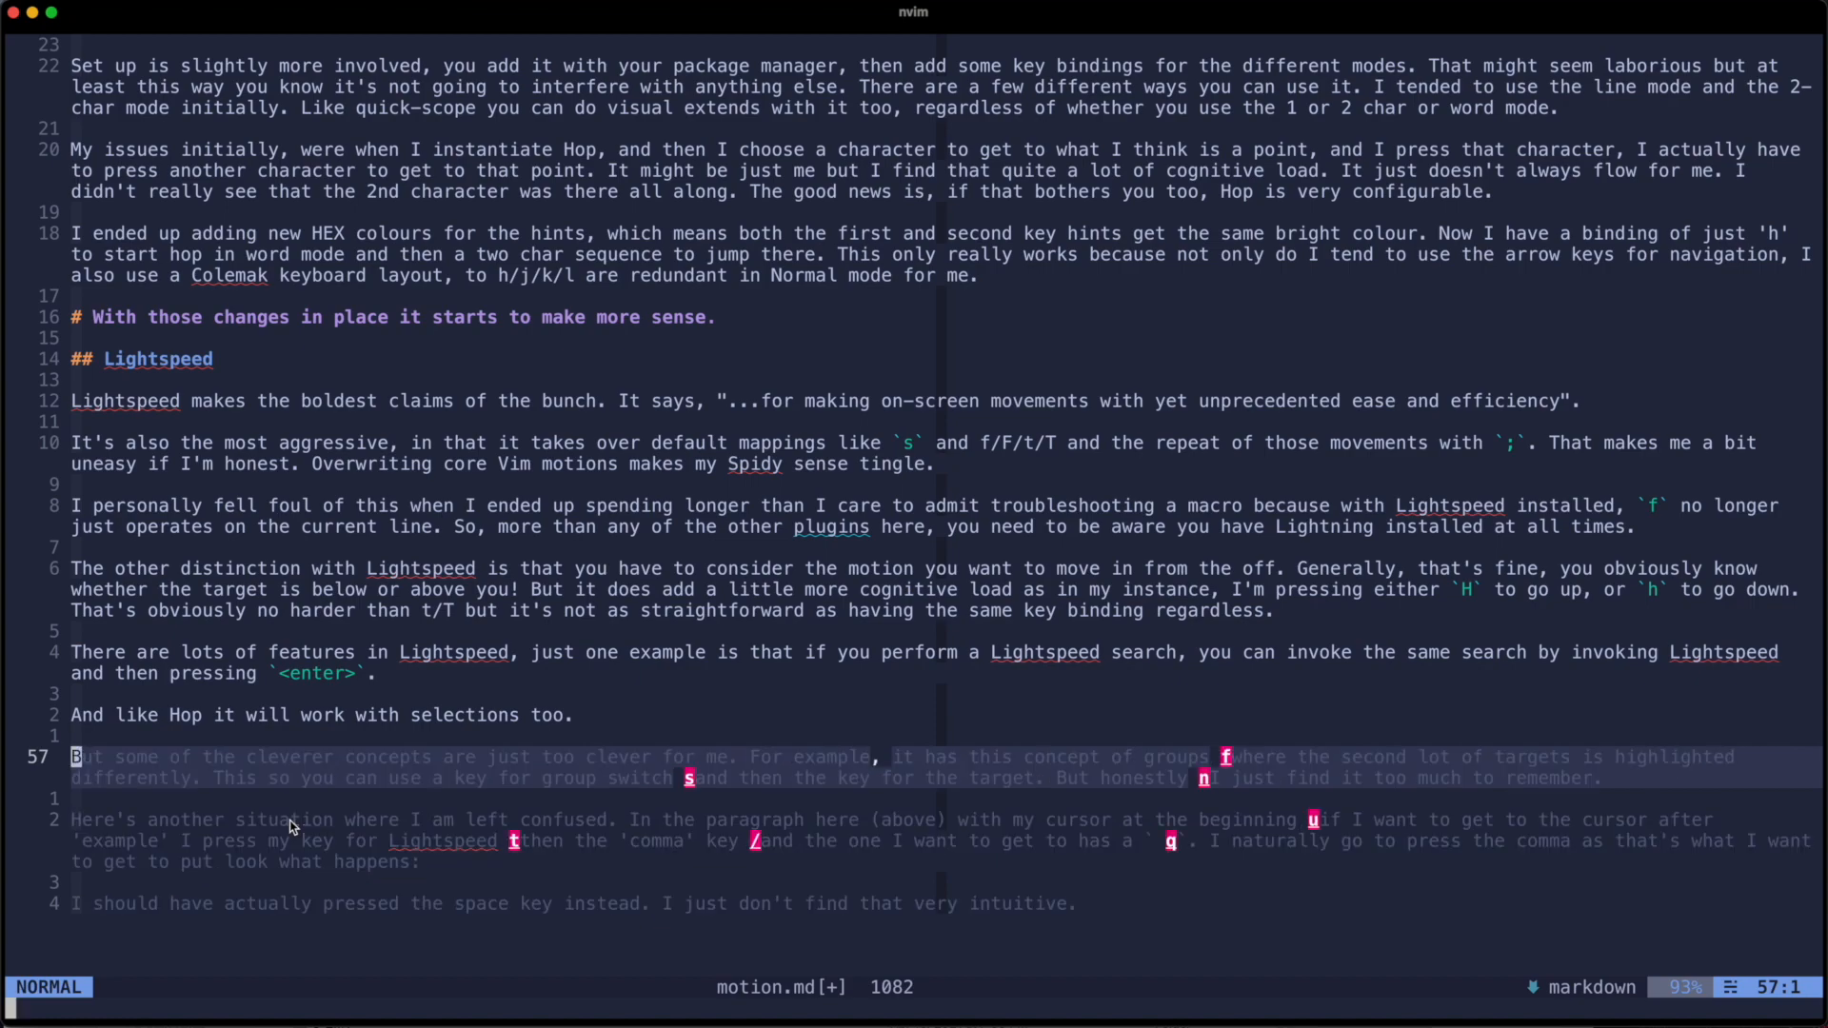
{"action": "mouse_move", "coordinate": [863, 787]}
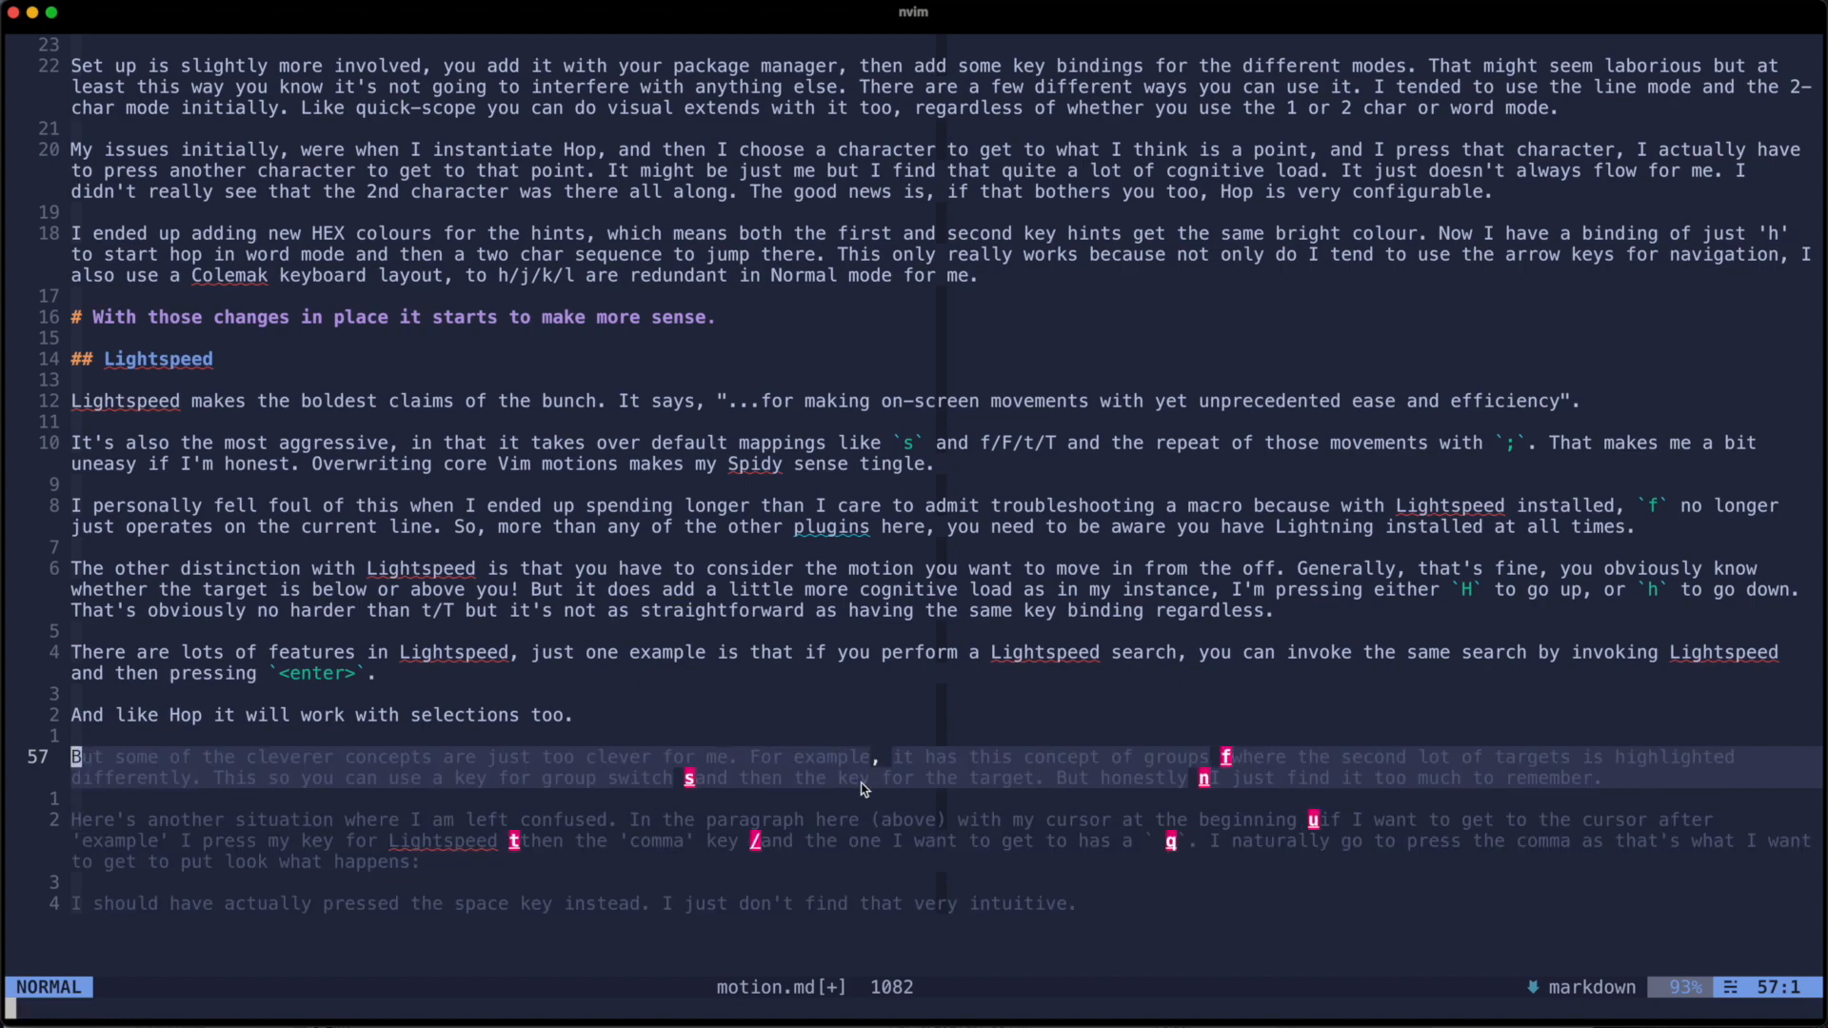
{"action": "mouse_move", "coordinate": [903, 775]}
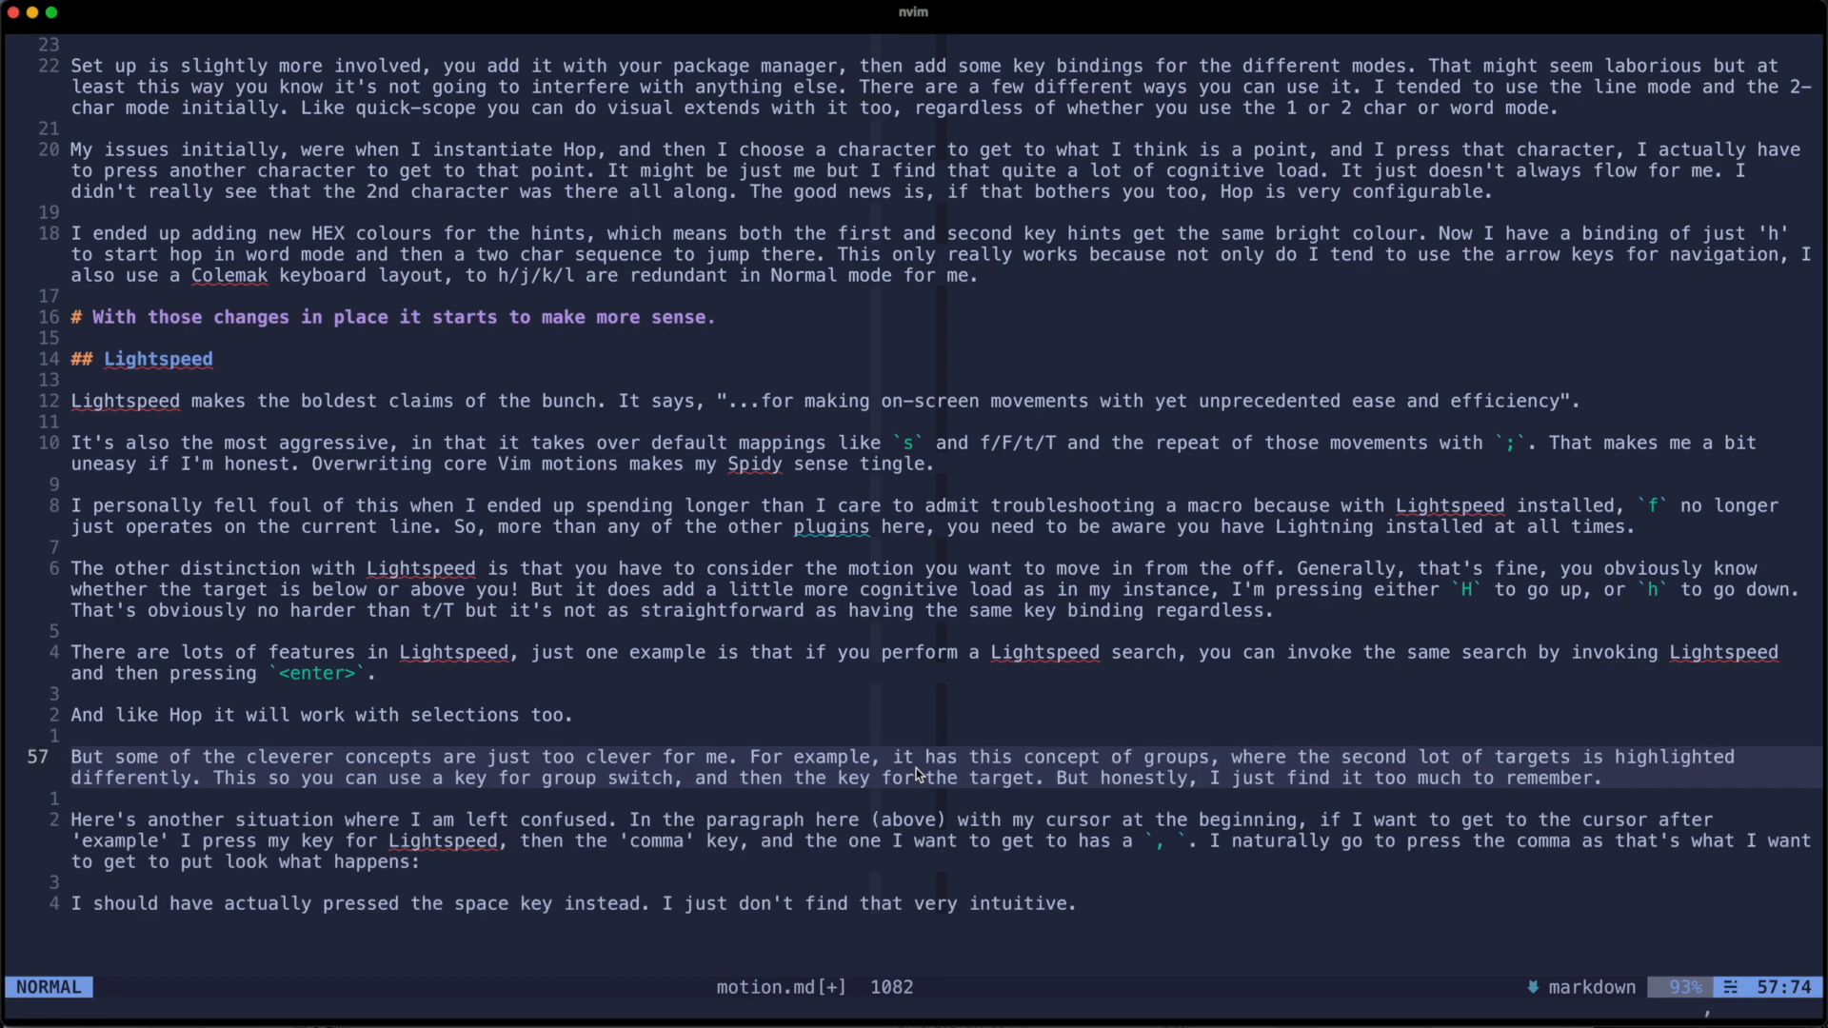
Run two Lightspeed searches in motion.md, jumping to 'groups' then the comma after 'switch'.
{"action": "key", "text": "0"}
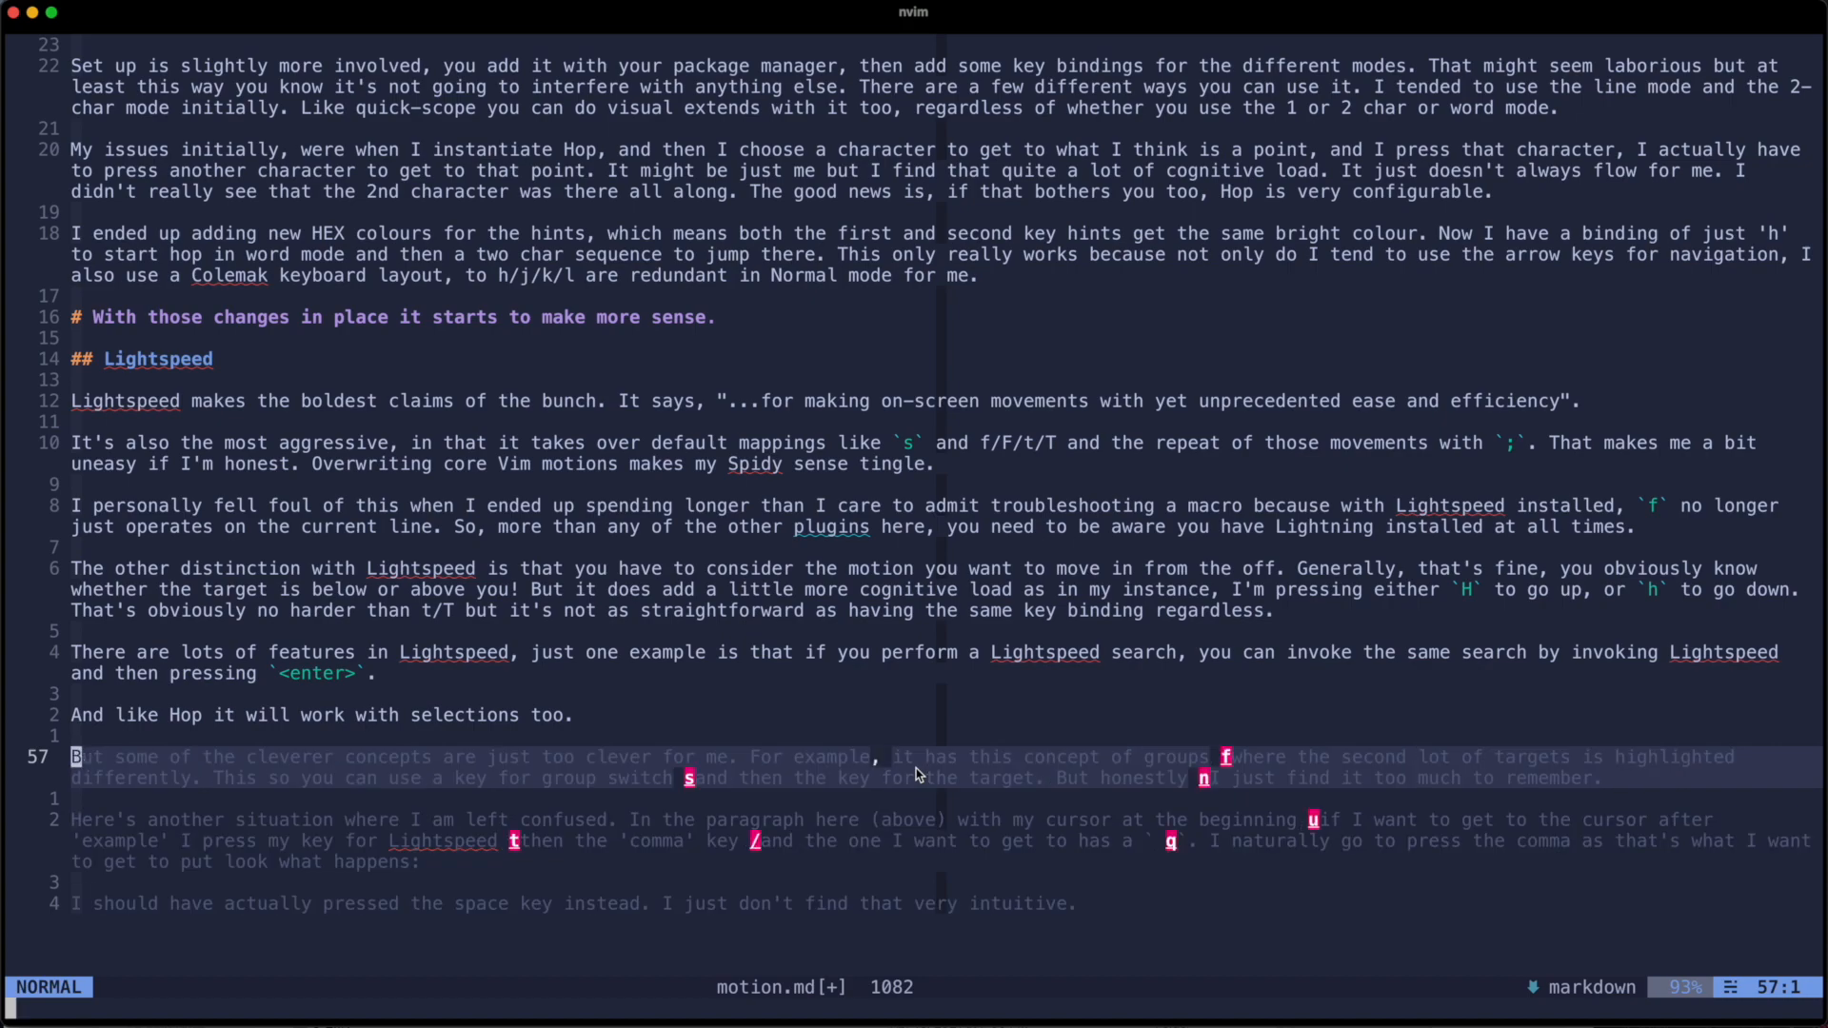
{"action": "mouse_move", "coordinate": [992, 781]}
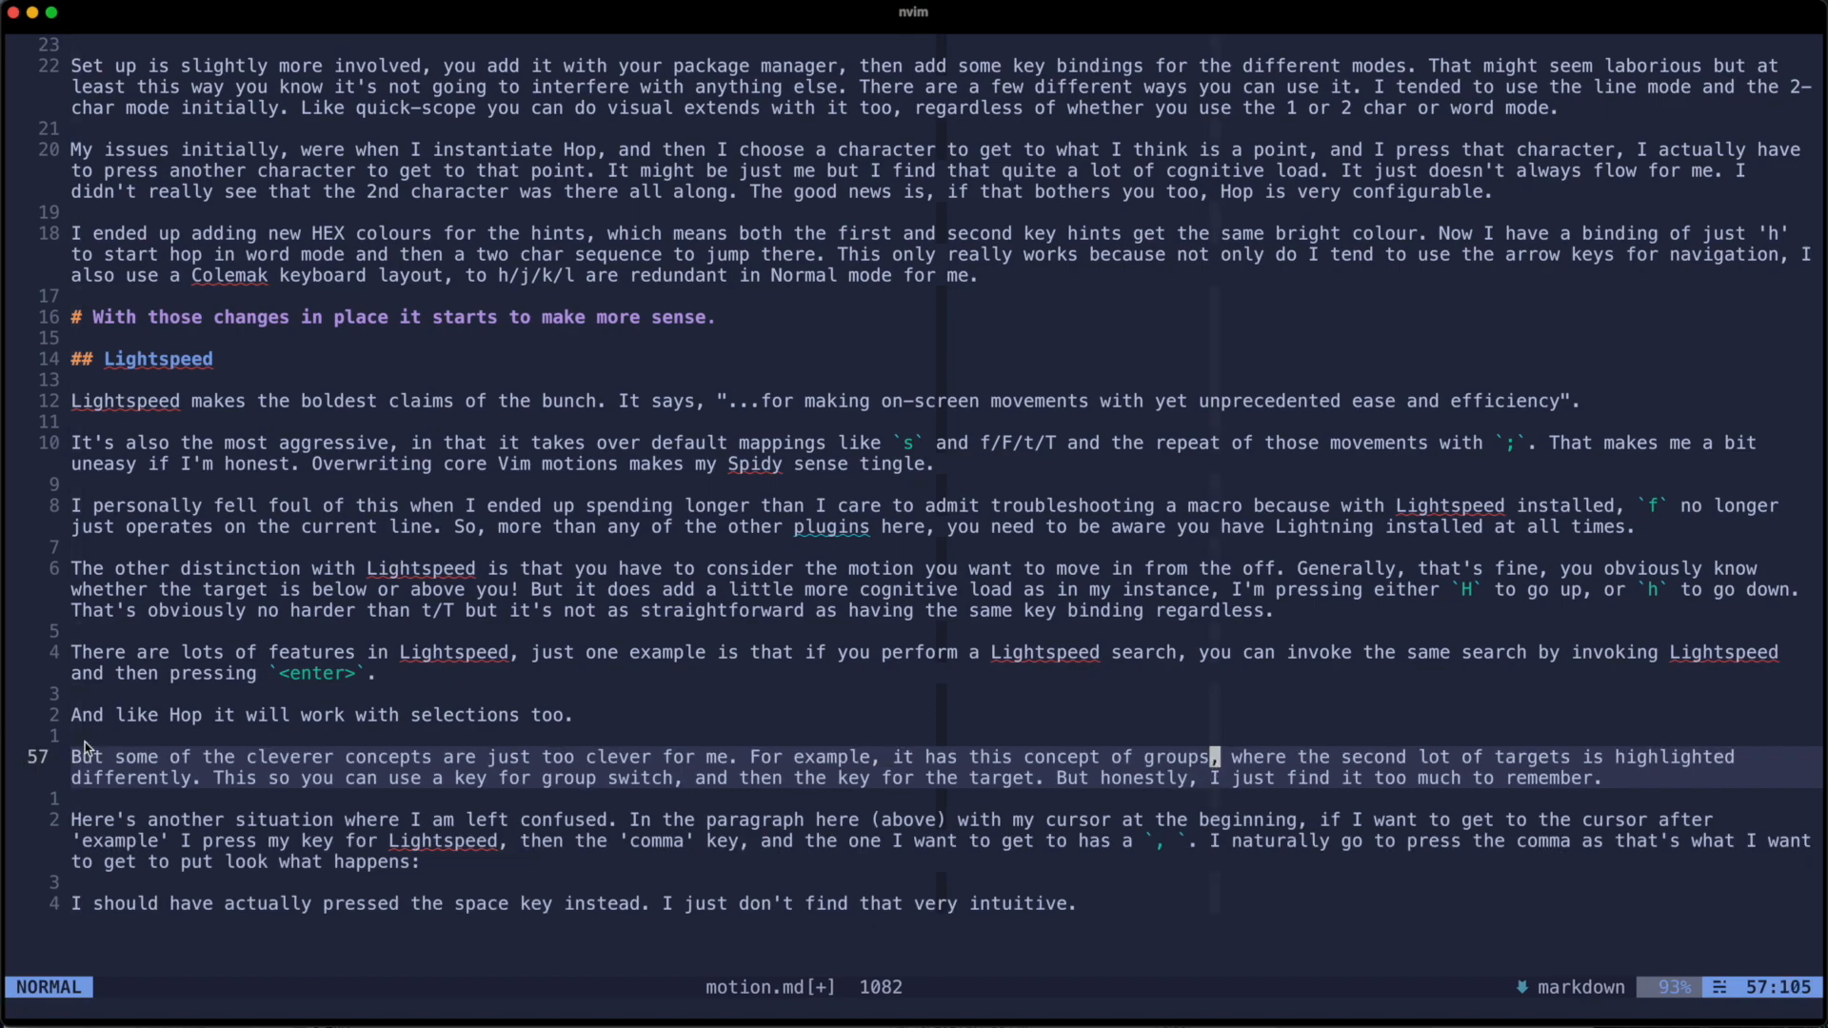
{"action": "key", "text": "0"}
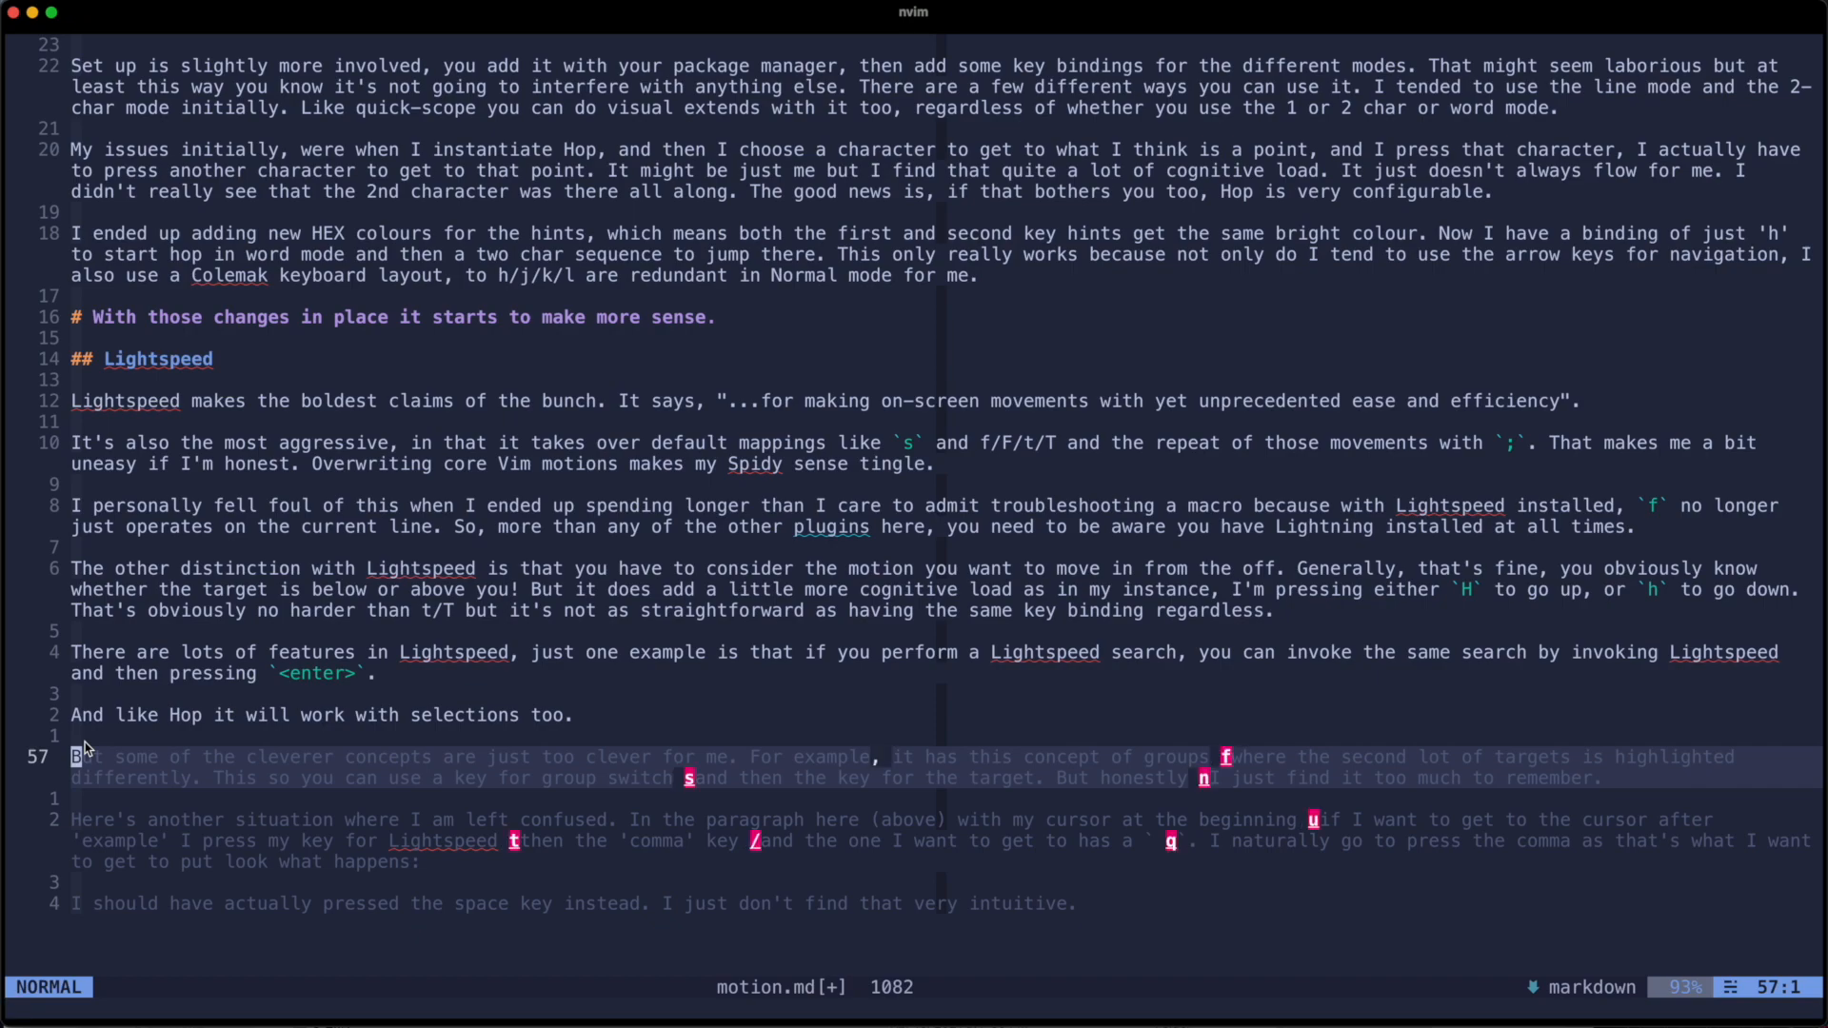
{"action": "mouse_move", "coordinate": [671, 806]}
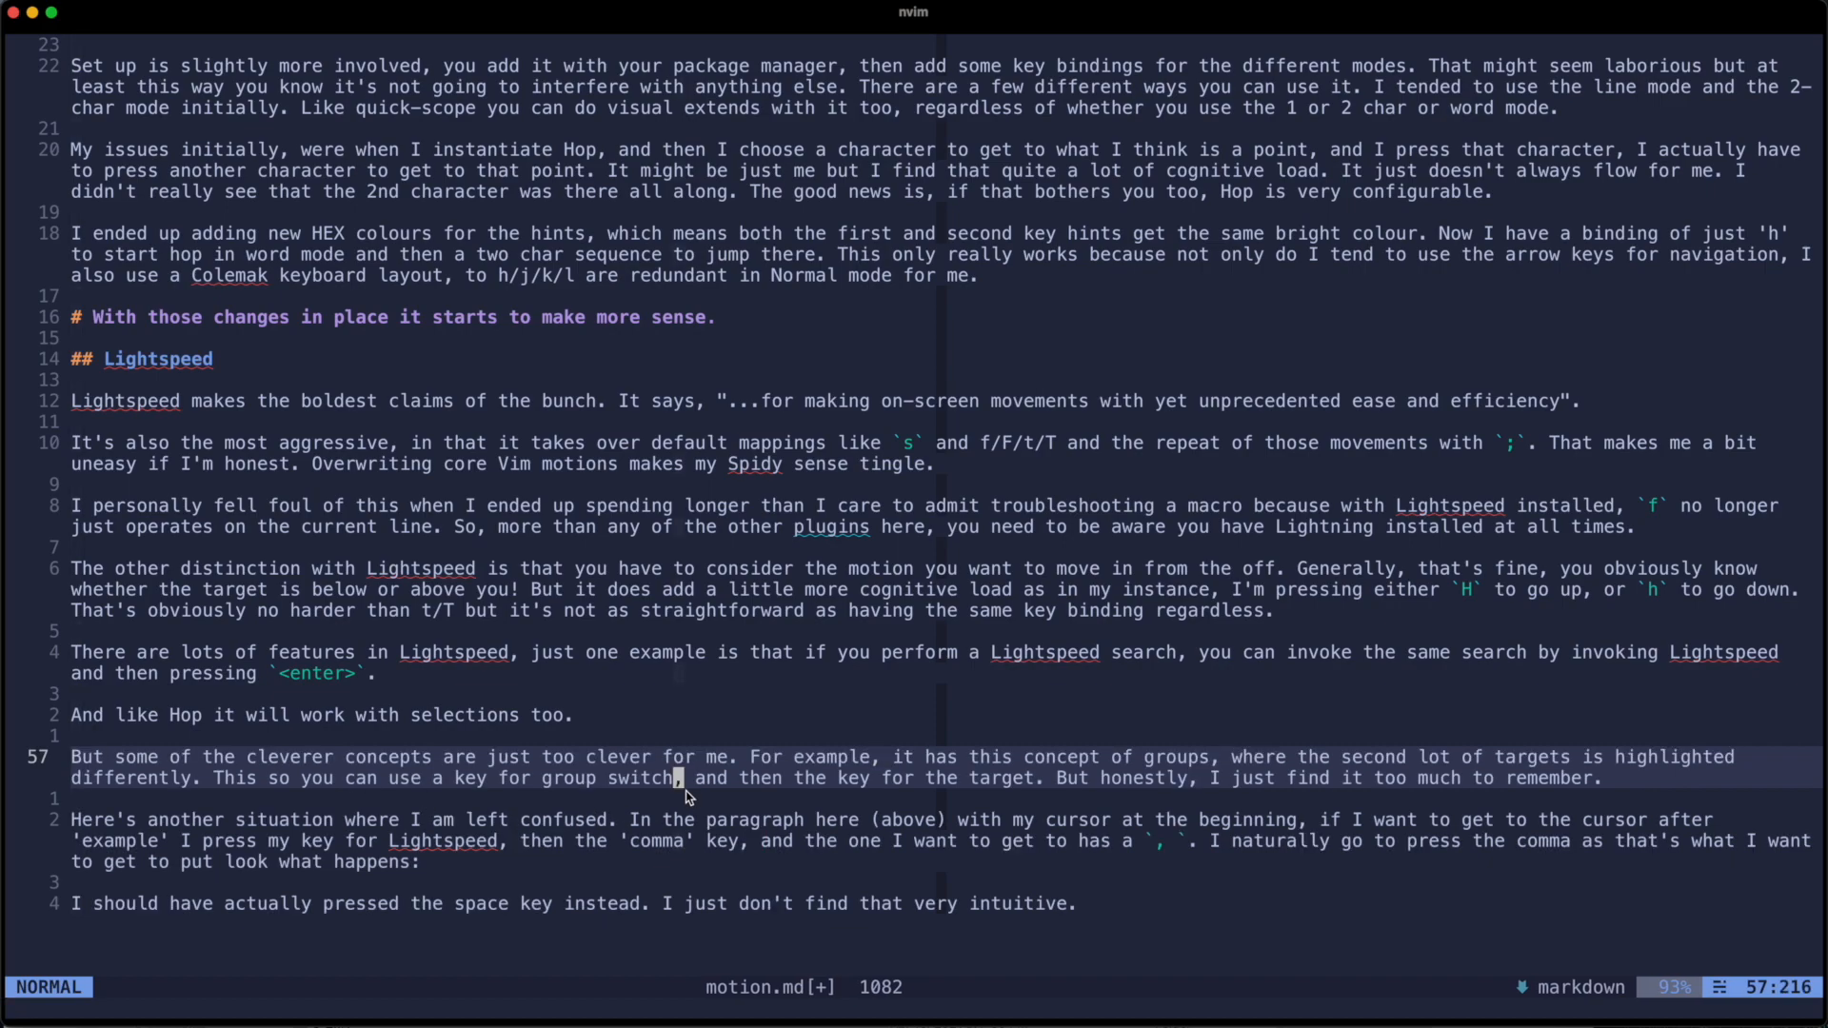
{"action": "mouse_move", "coordinate": [670, 933]}
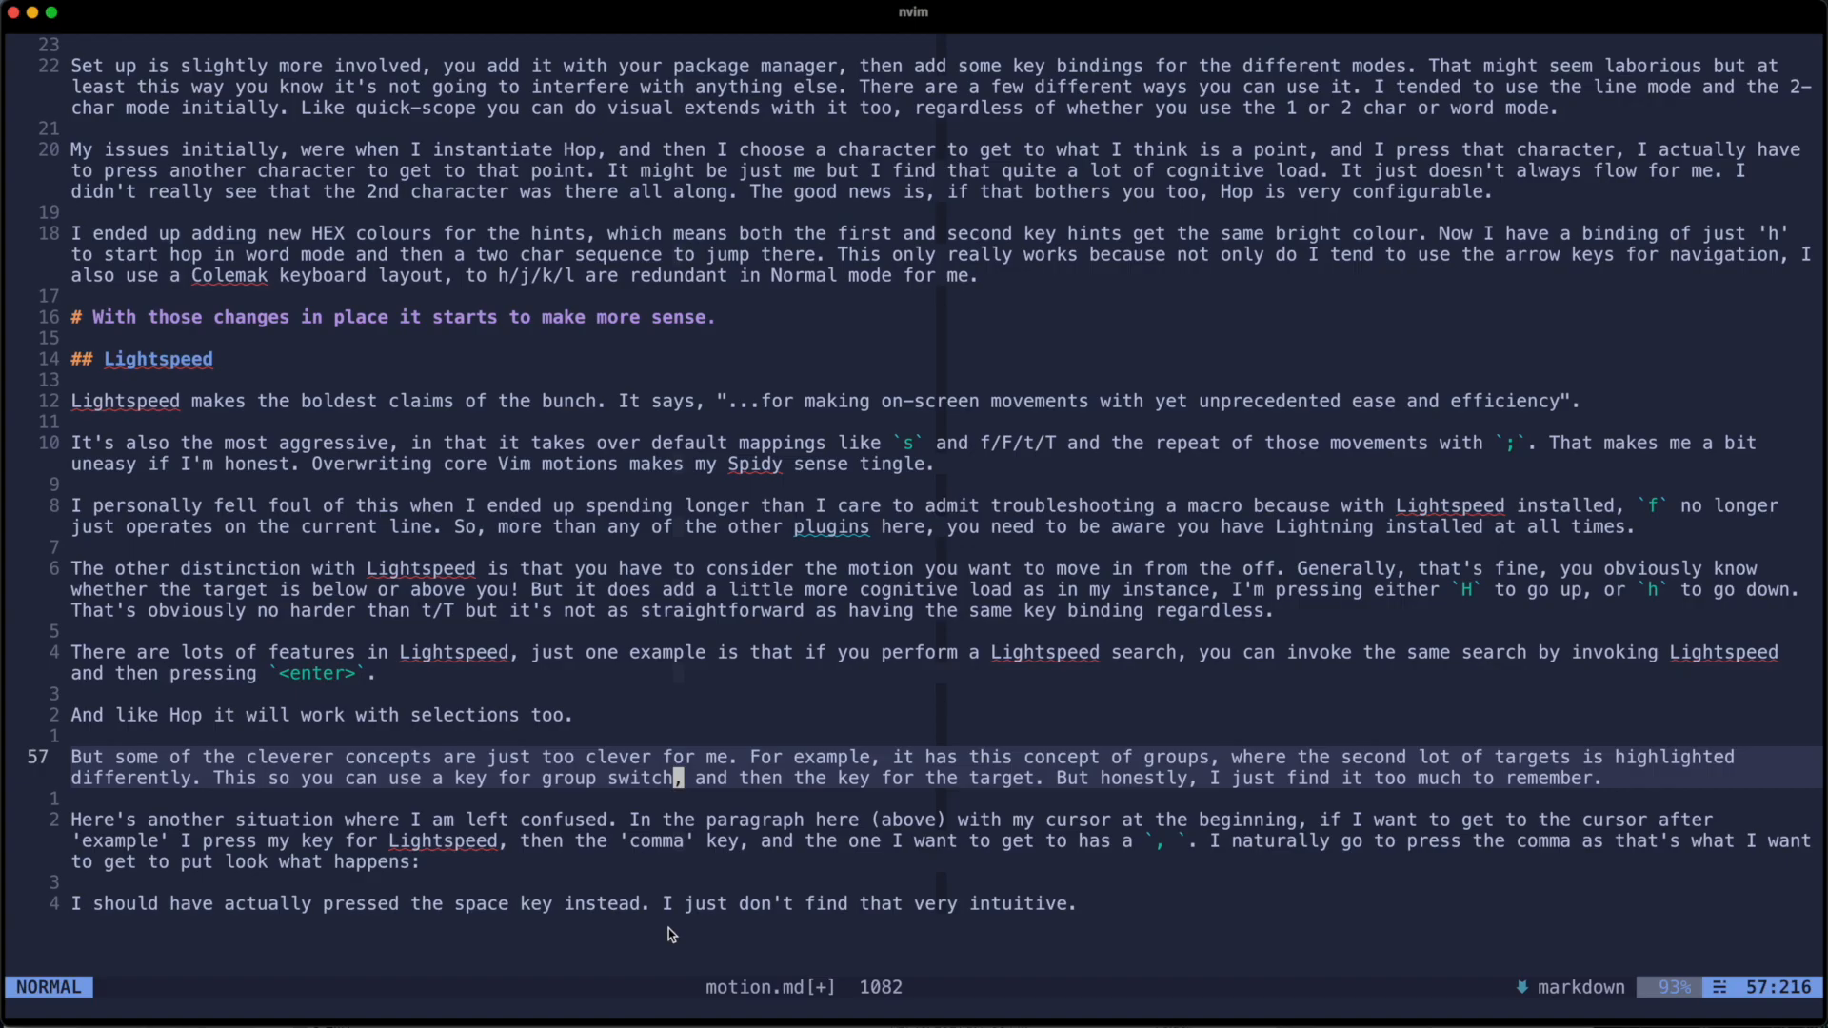